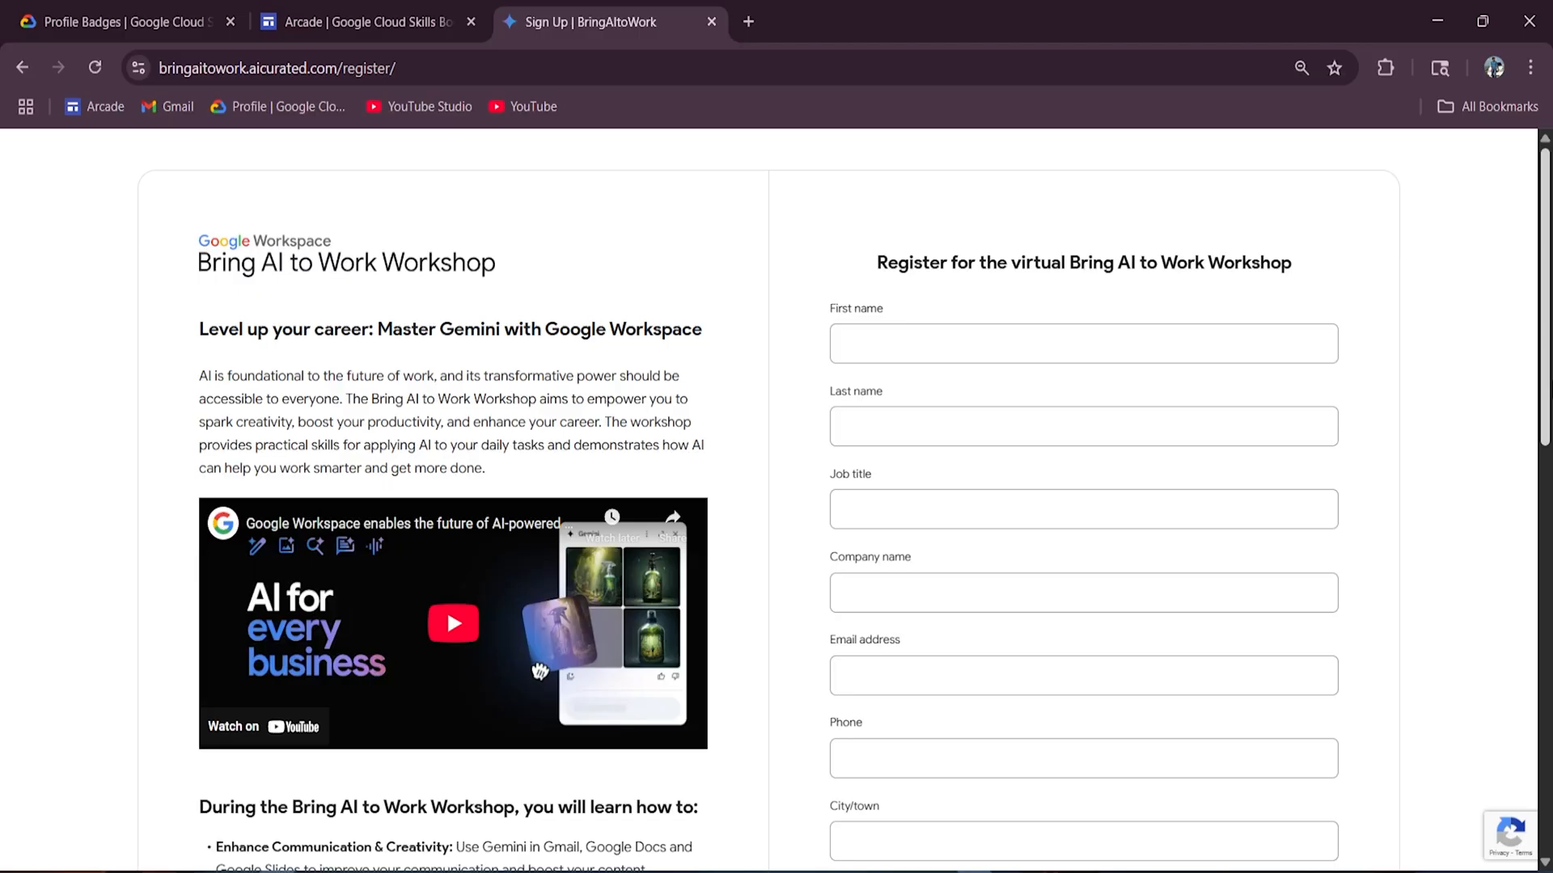
pyautogui.moveTo(495, 256)
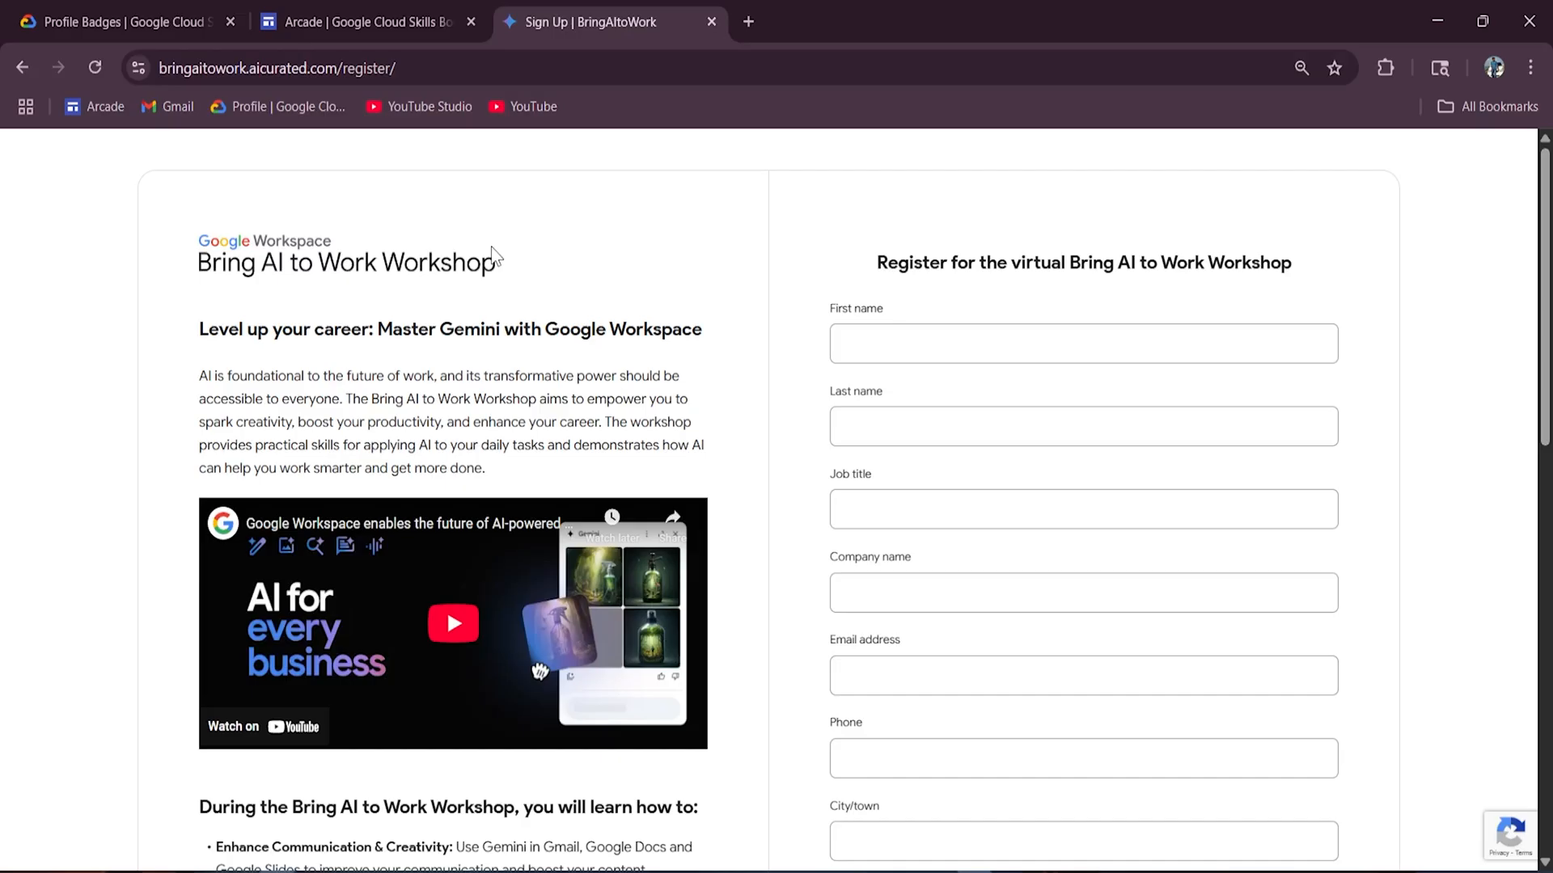
pyautogui.moveTo(361, 165)
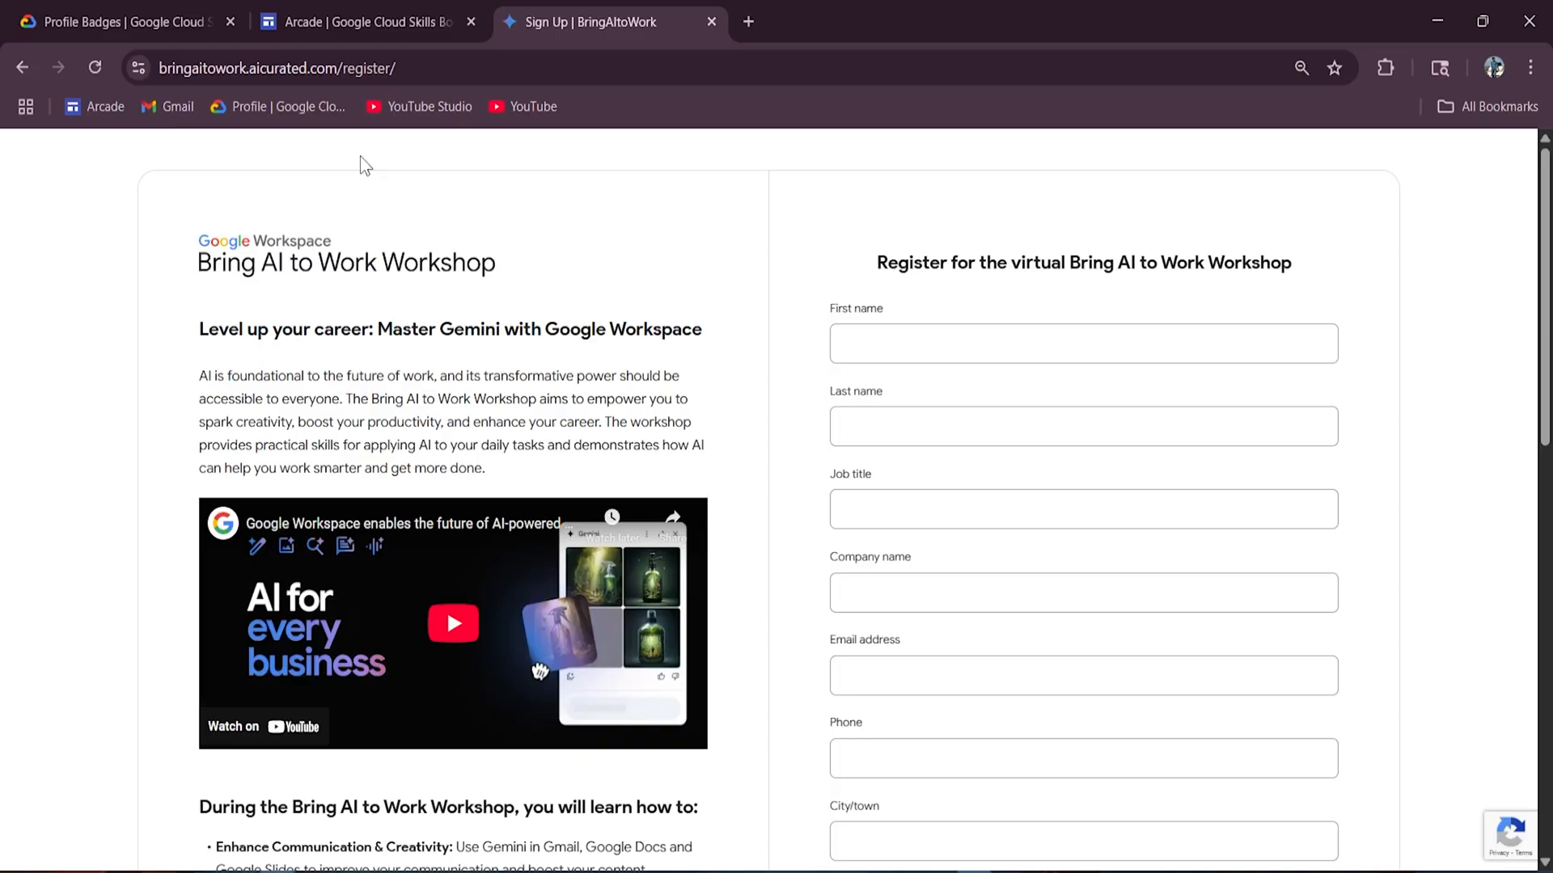
pyautogui.moveTo(662, 270)
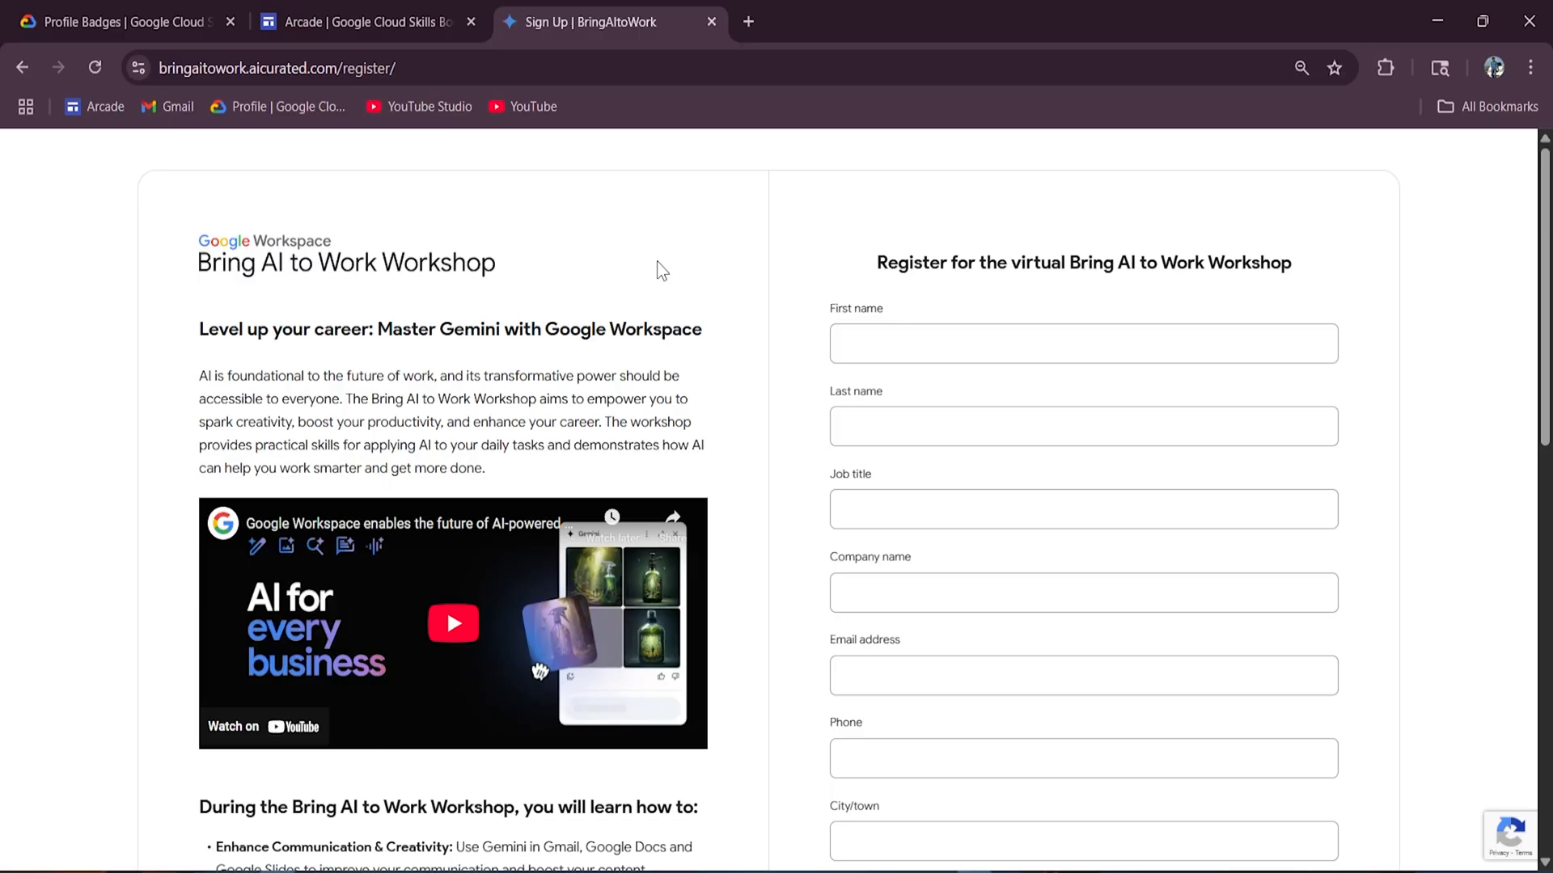
pyautogui.moveTo(703, 497)
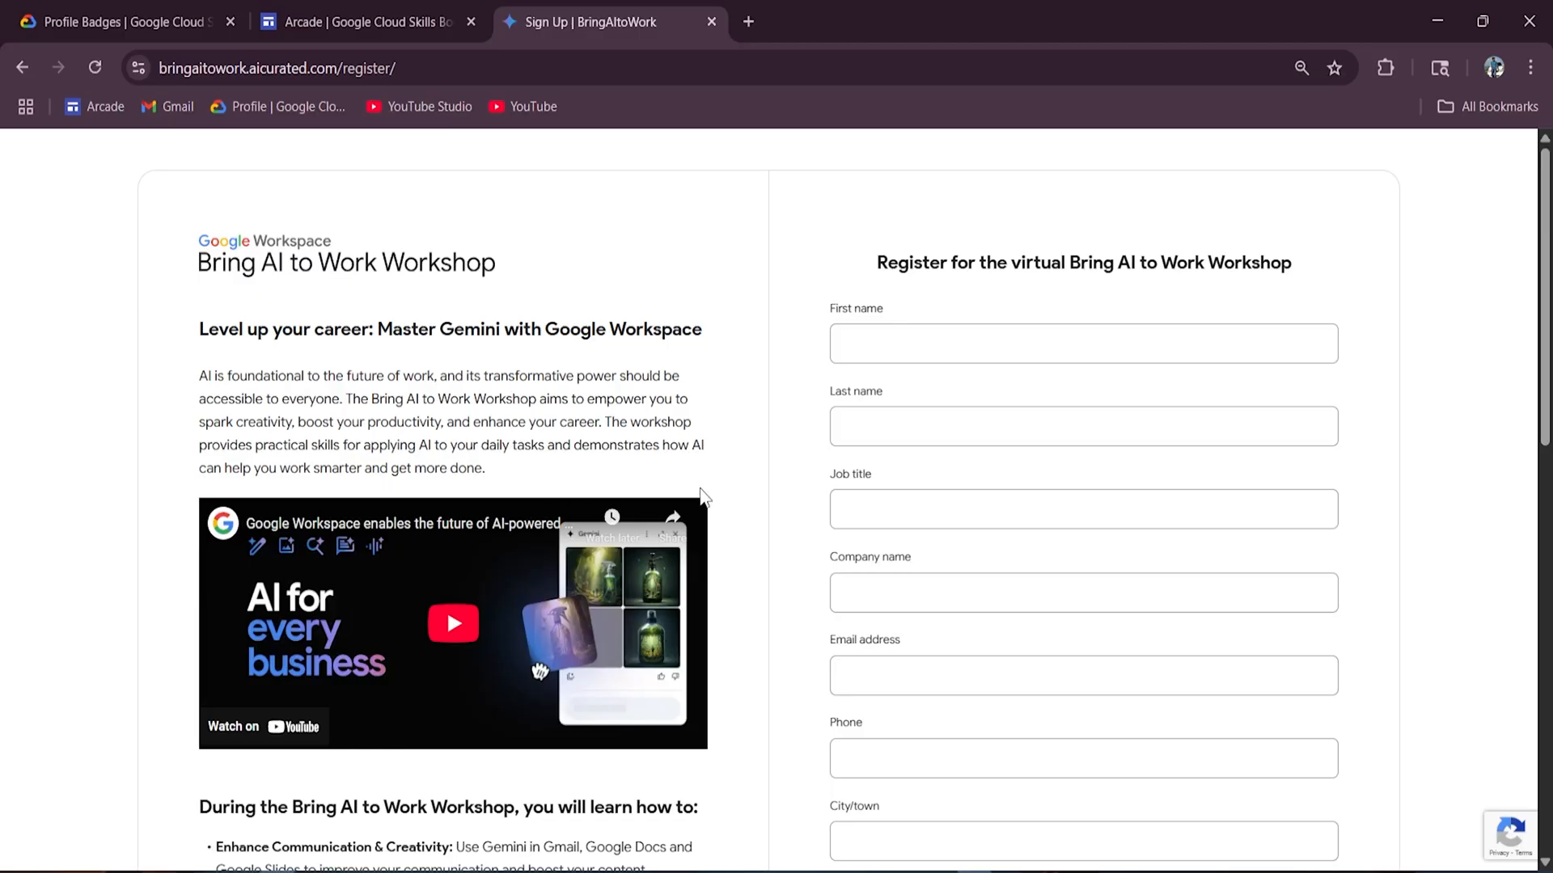
pyautogui.moveTo(692, 487)
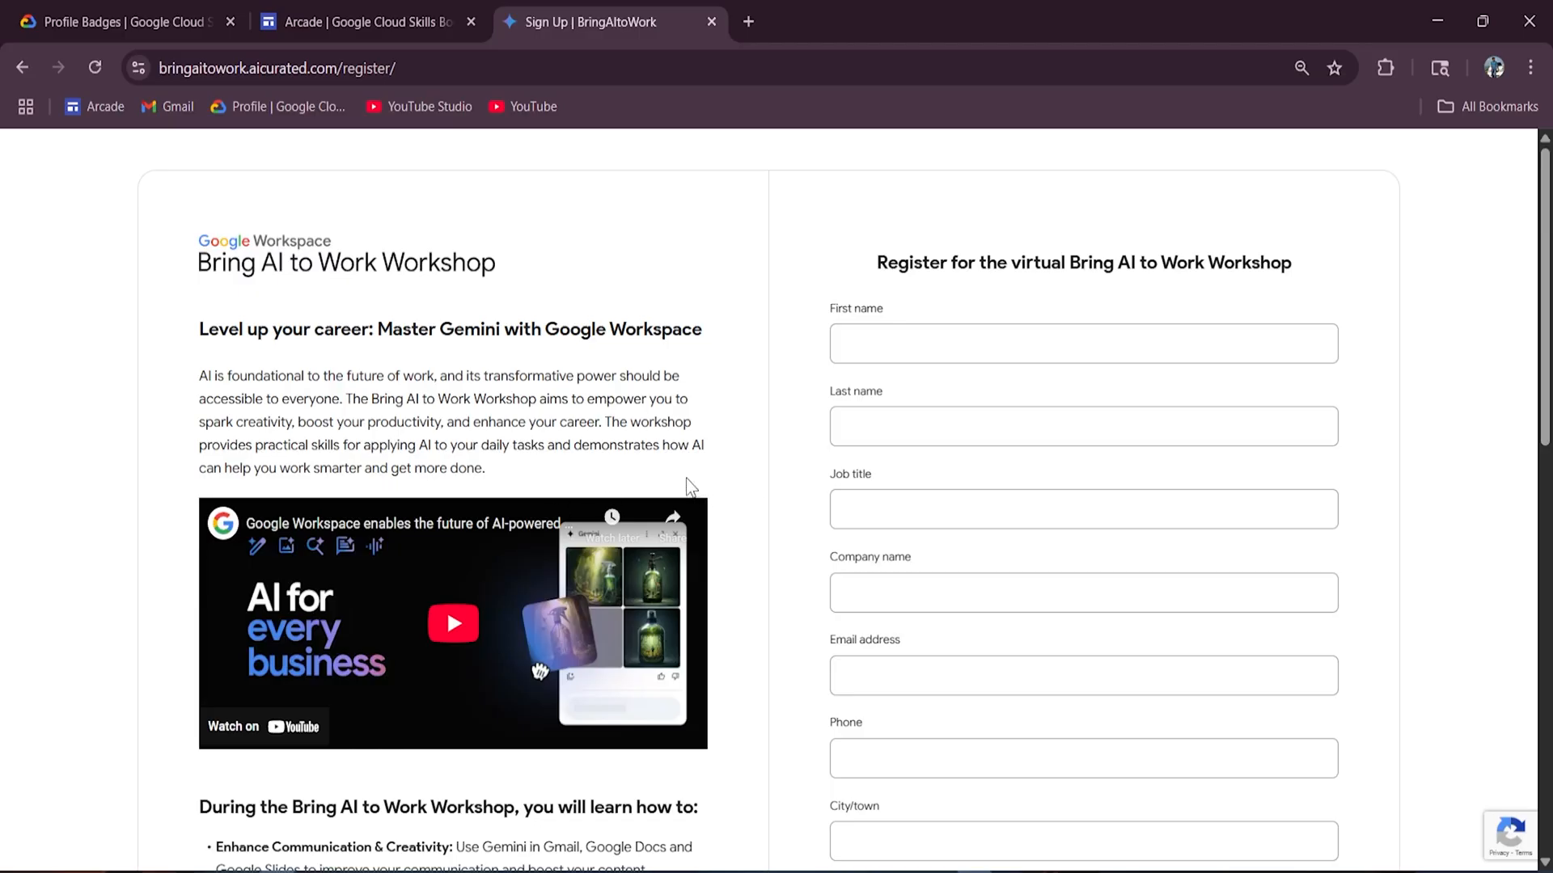
pyautogui.moveTo(248, 267)
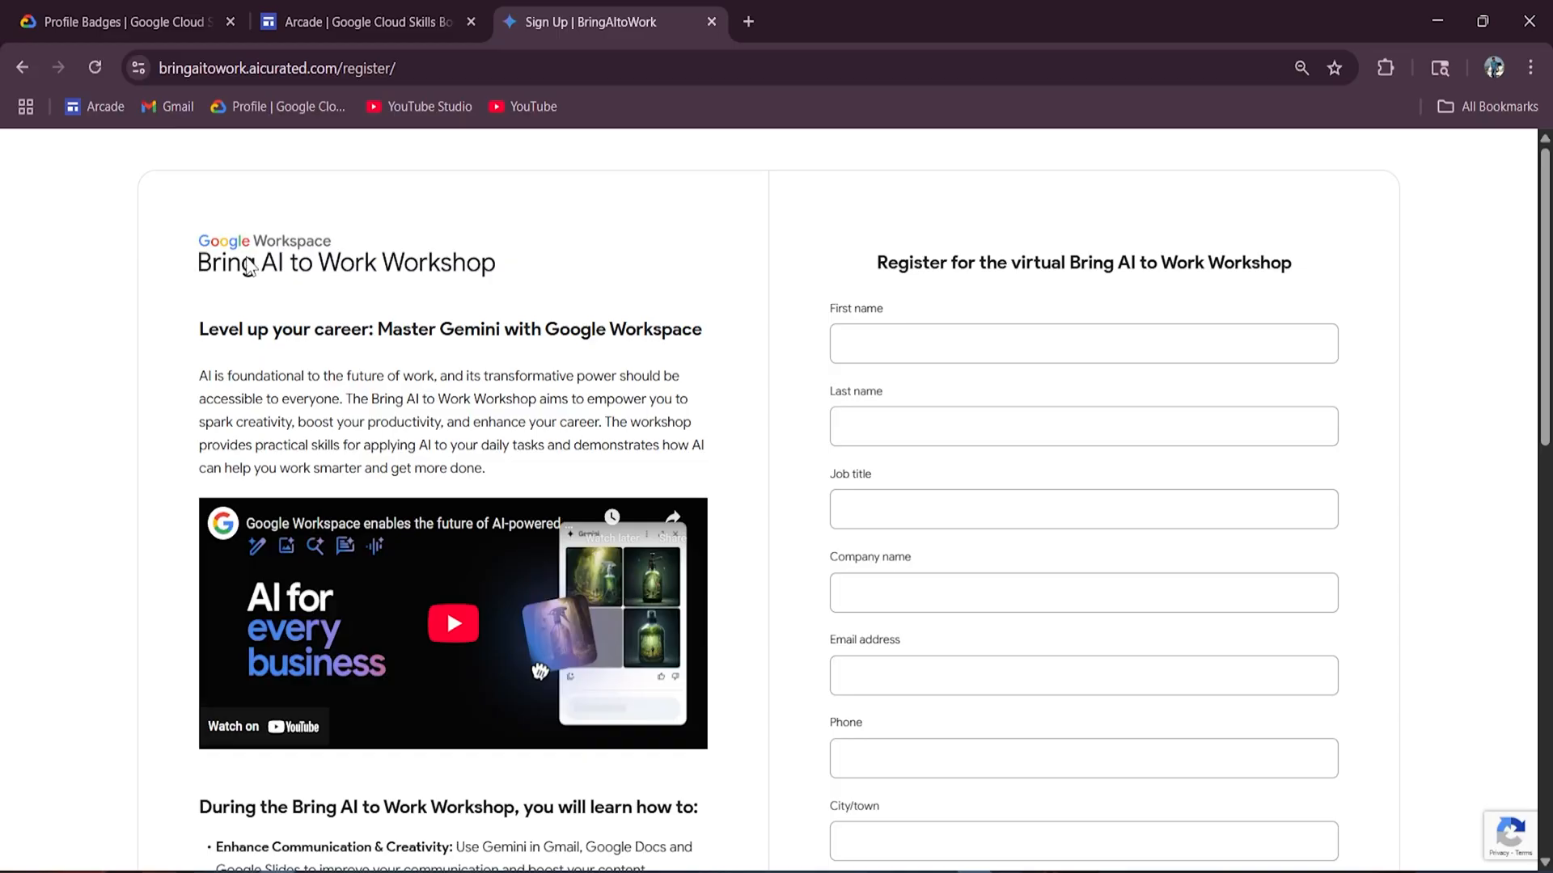
pyautogui.moveTo(406, 377)
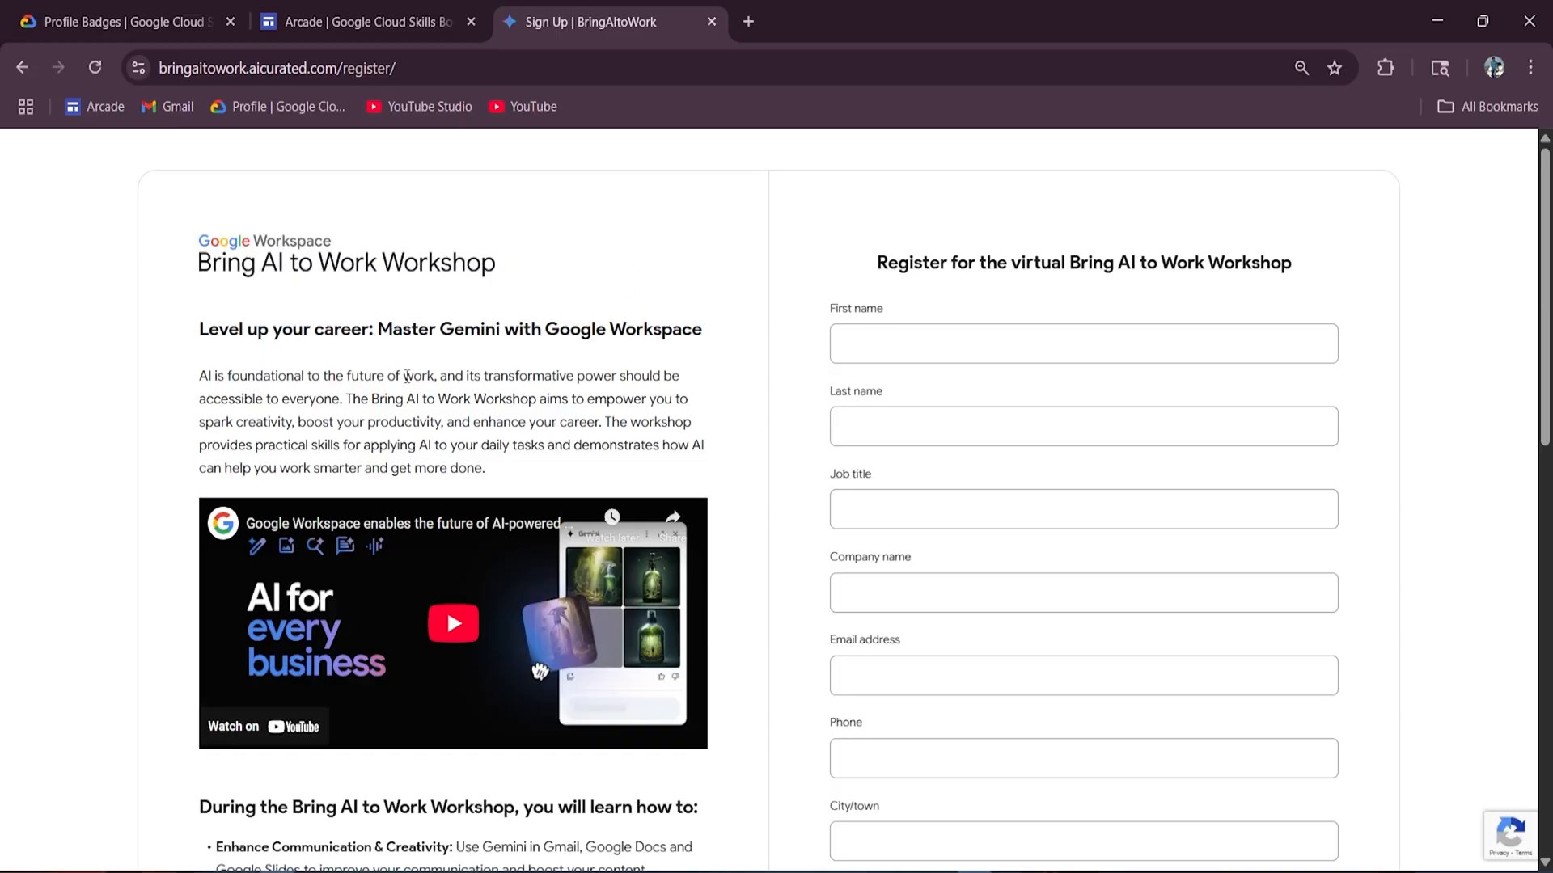
# Scroll to the 'During the Bring AI to Work Workshop' skills list and Showcase Your AI Skills
pyautogui.scroll(-3)
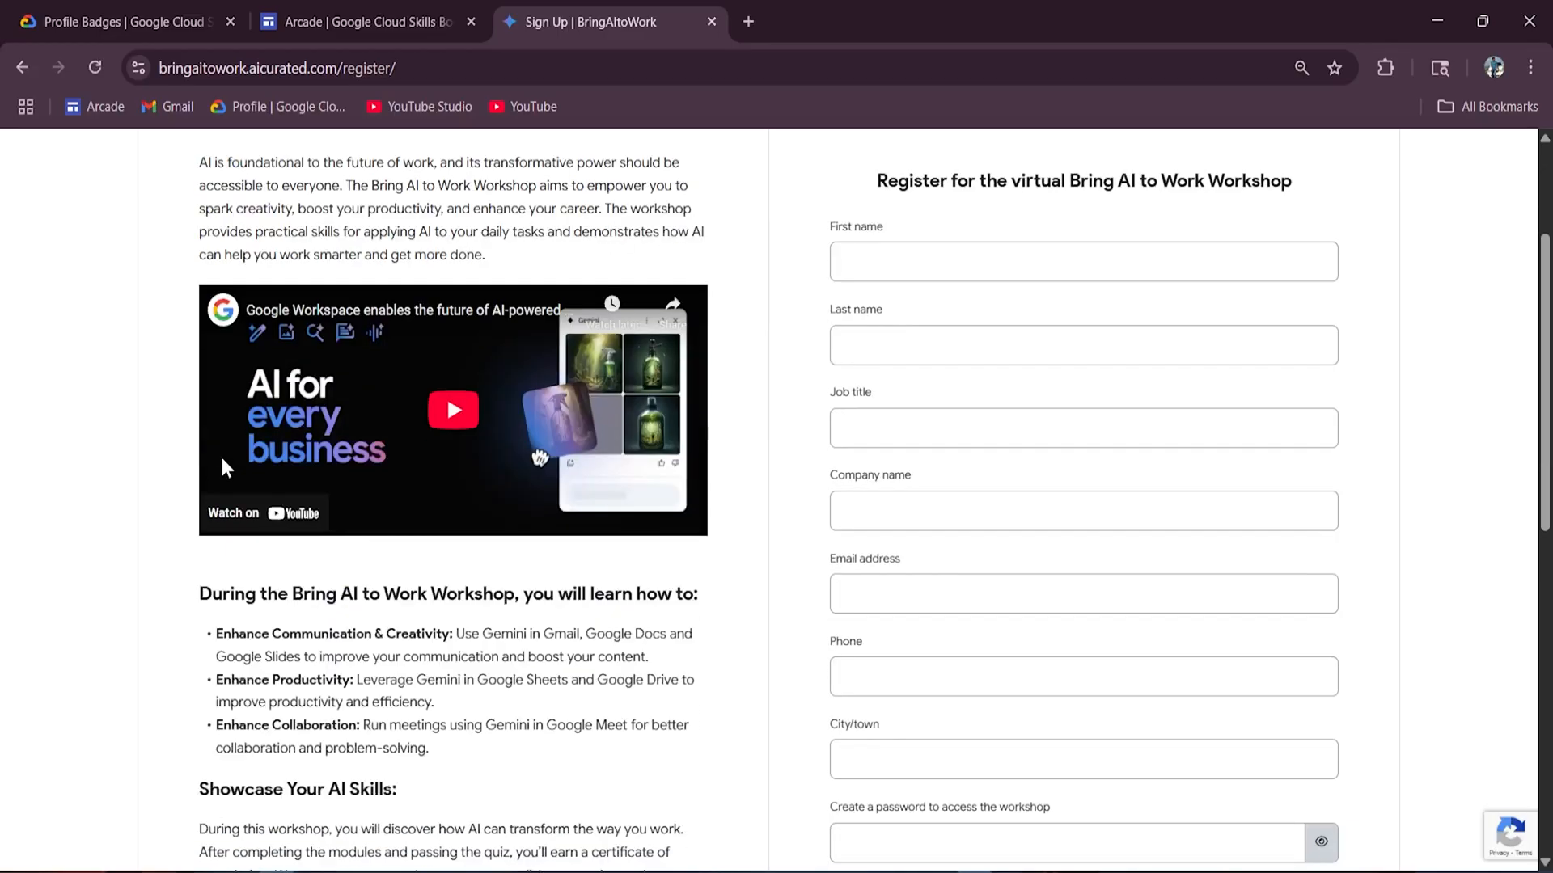
pyautogui.scroll(-3)
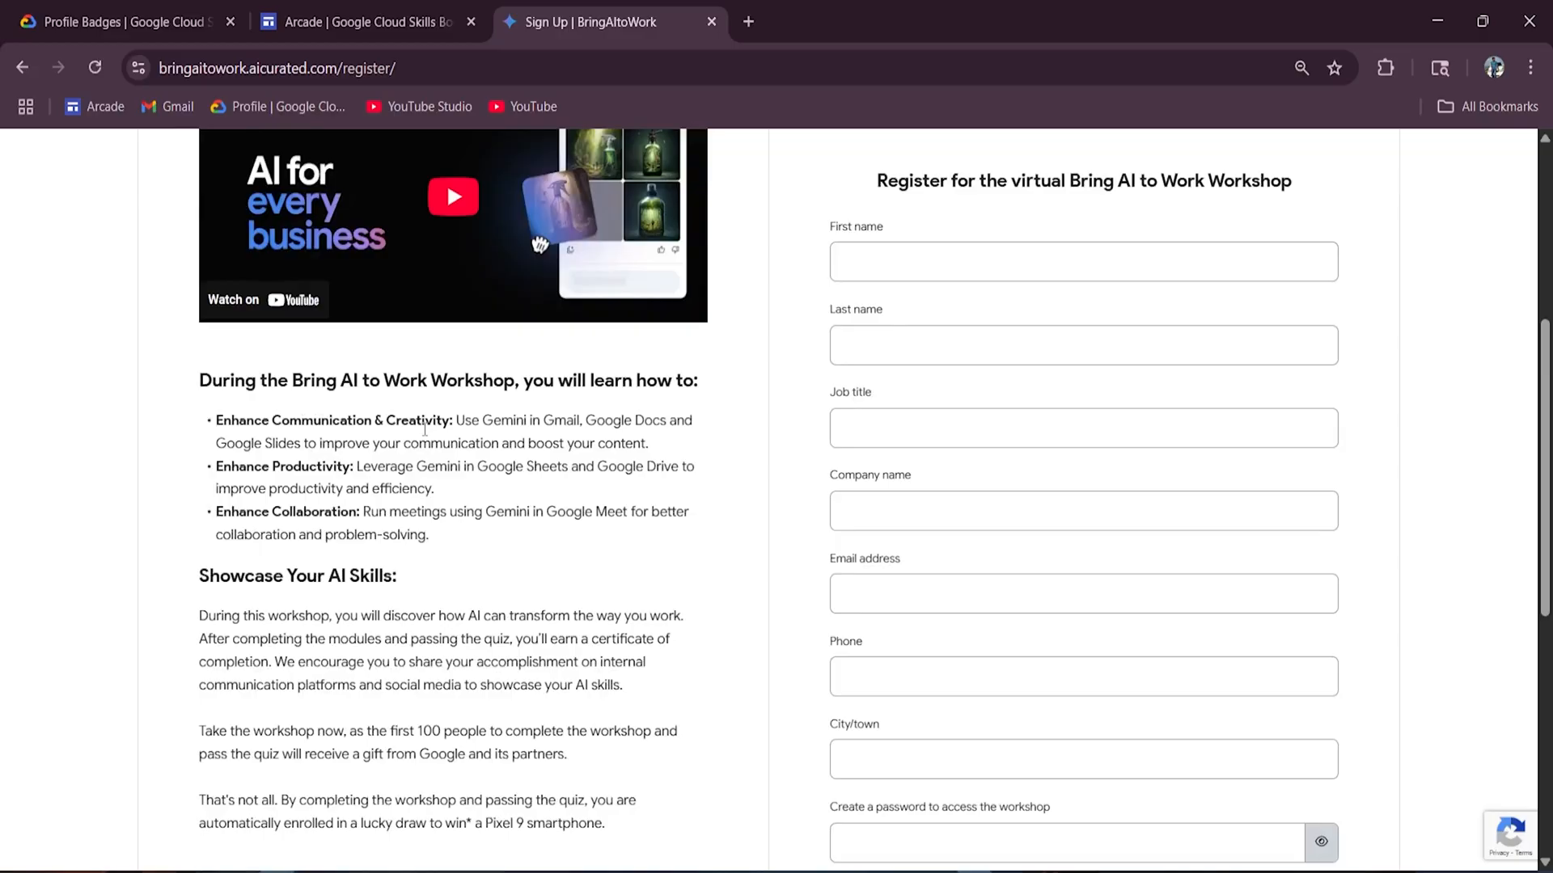
pyautogui.moveTo(192, 547)
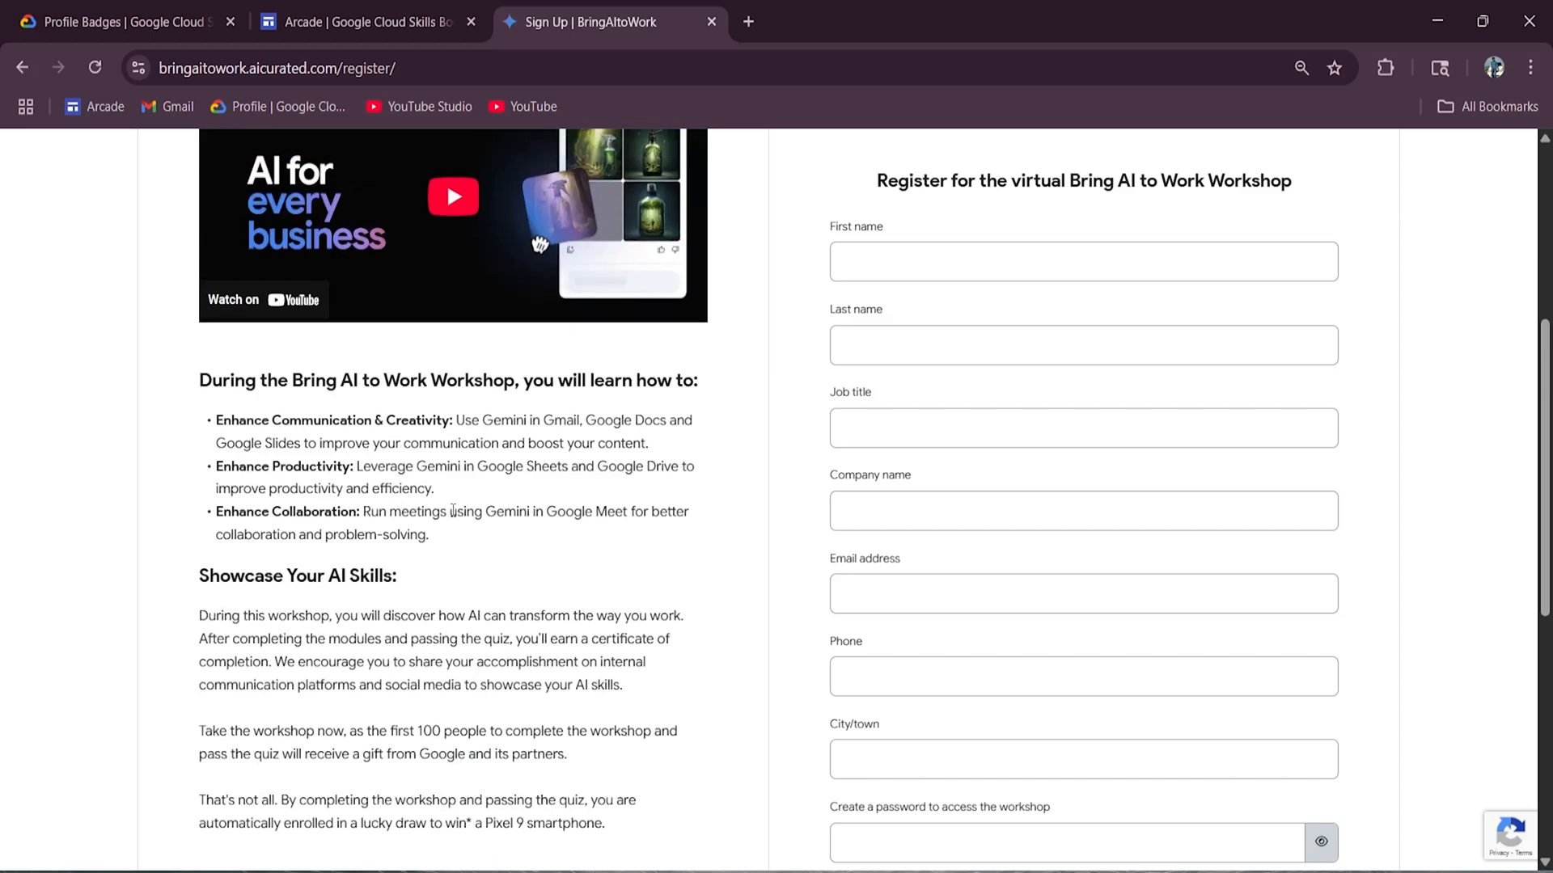
pyautogui.moveTo(543, 540)
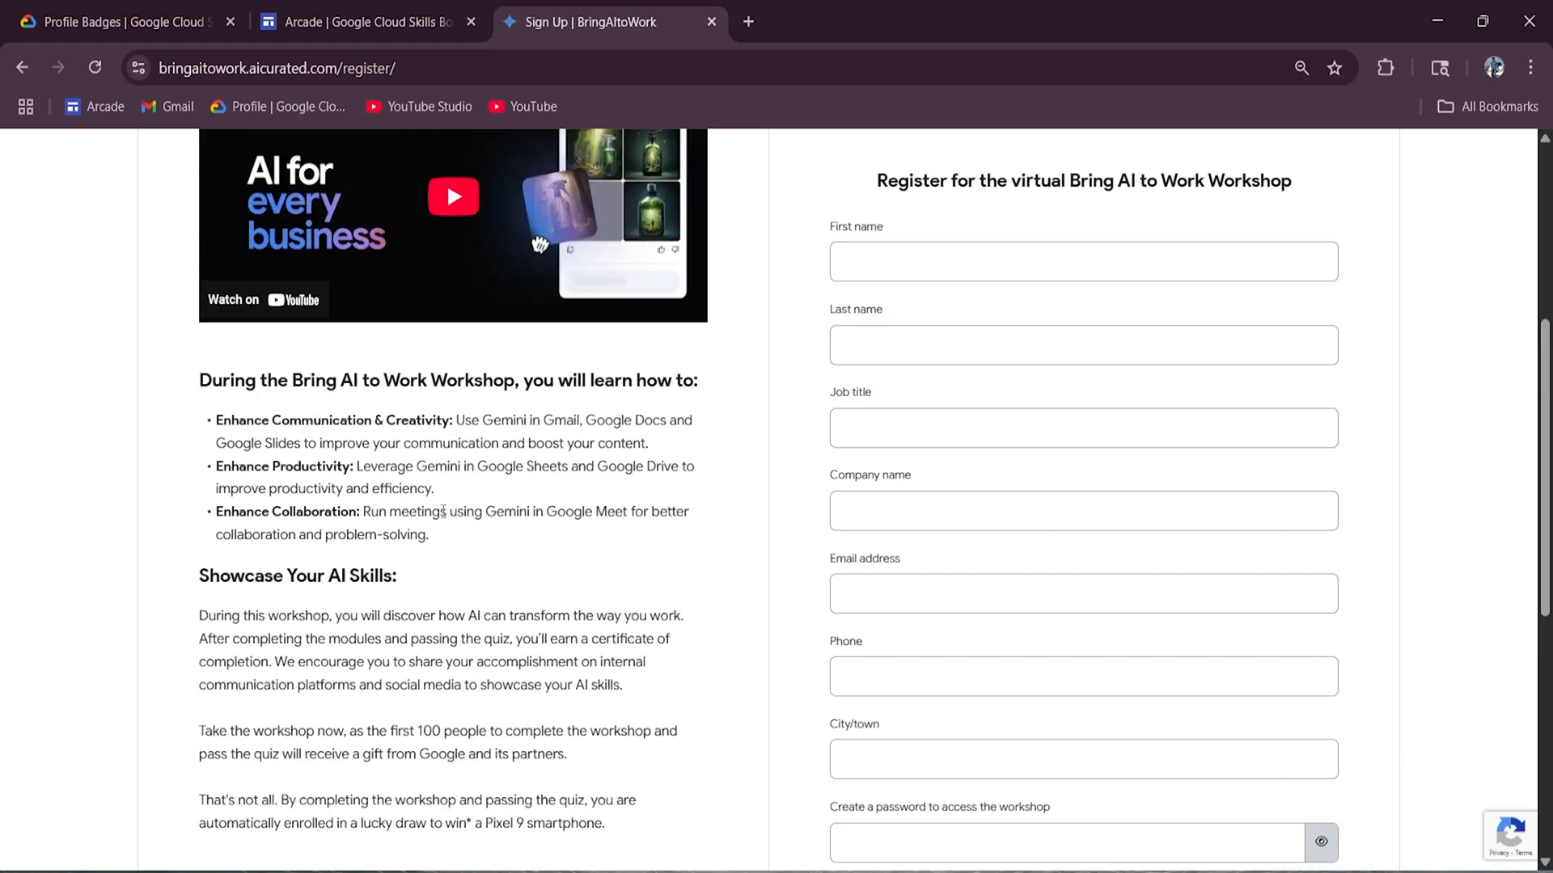
pyautogui.moveTo(462, 550)
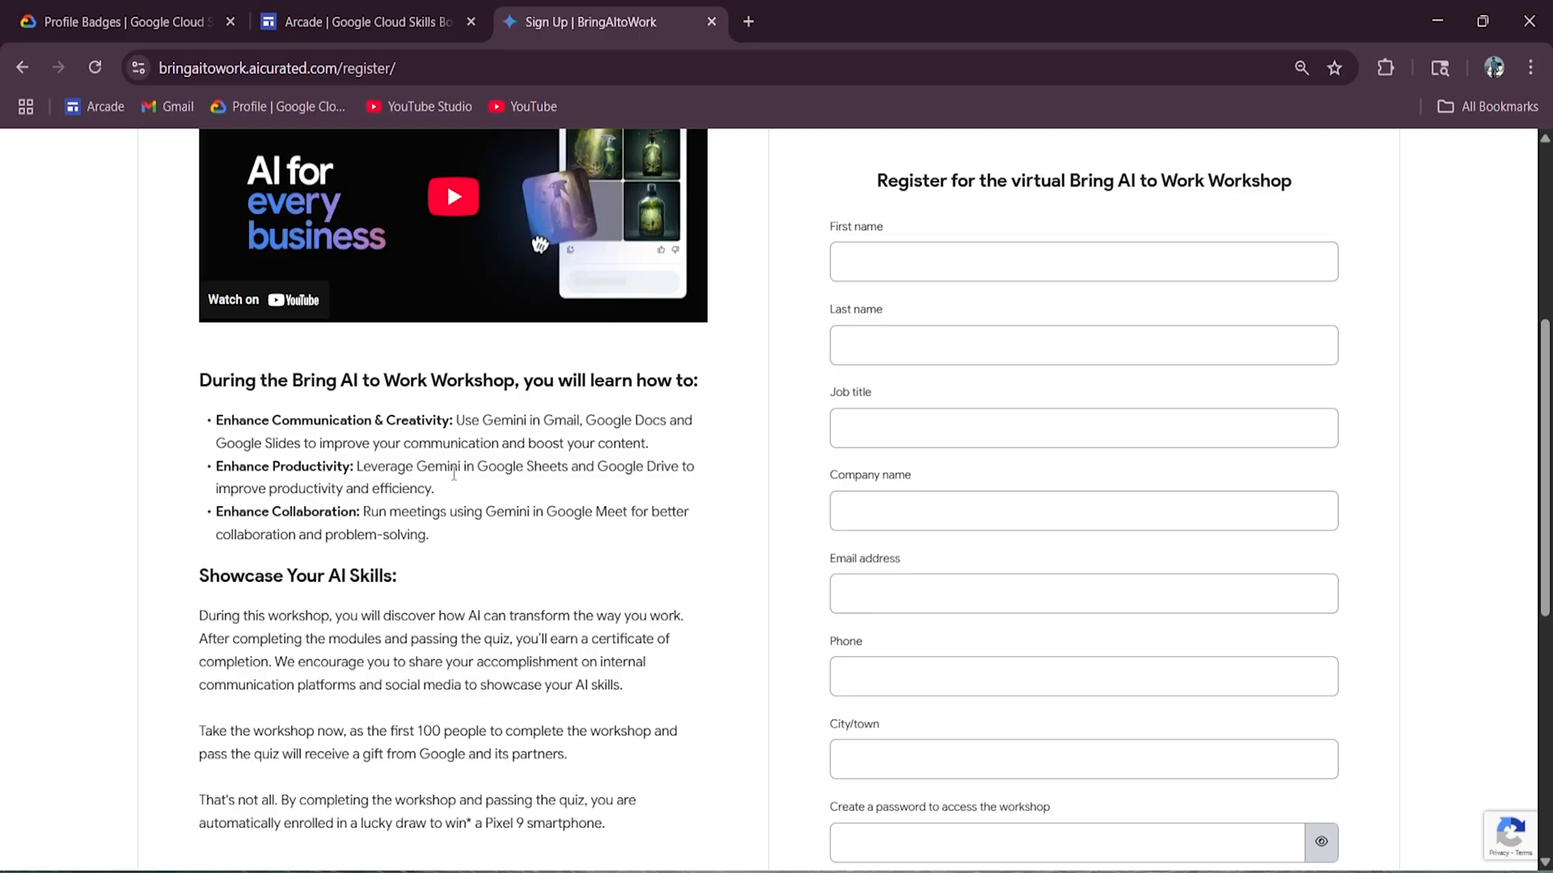
pyautogui.moveTo(422, 606)
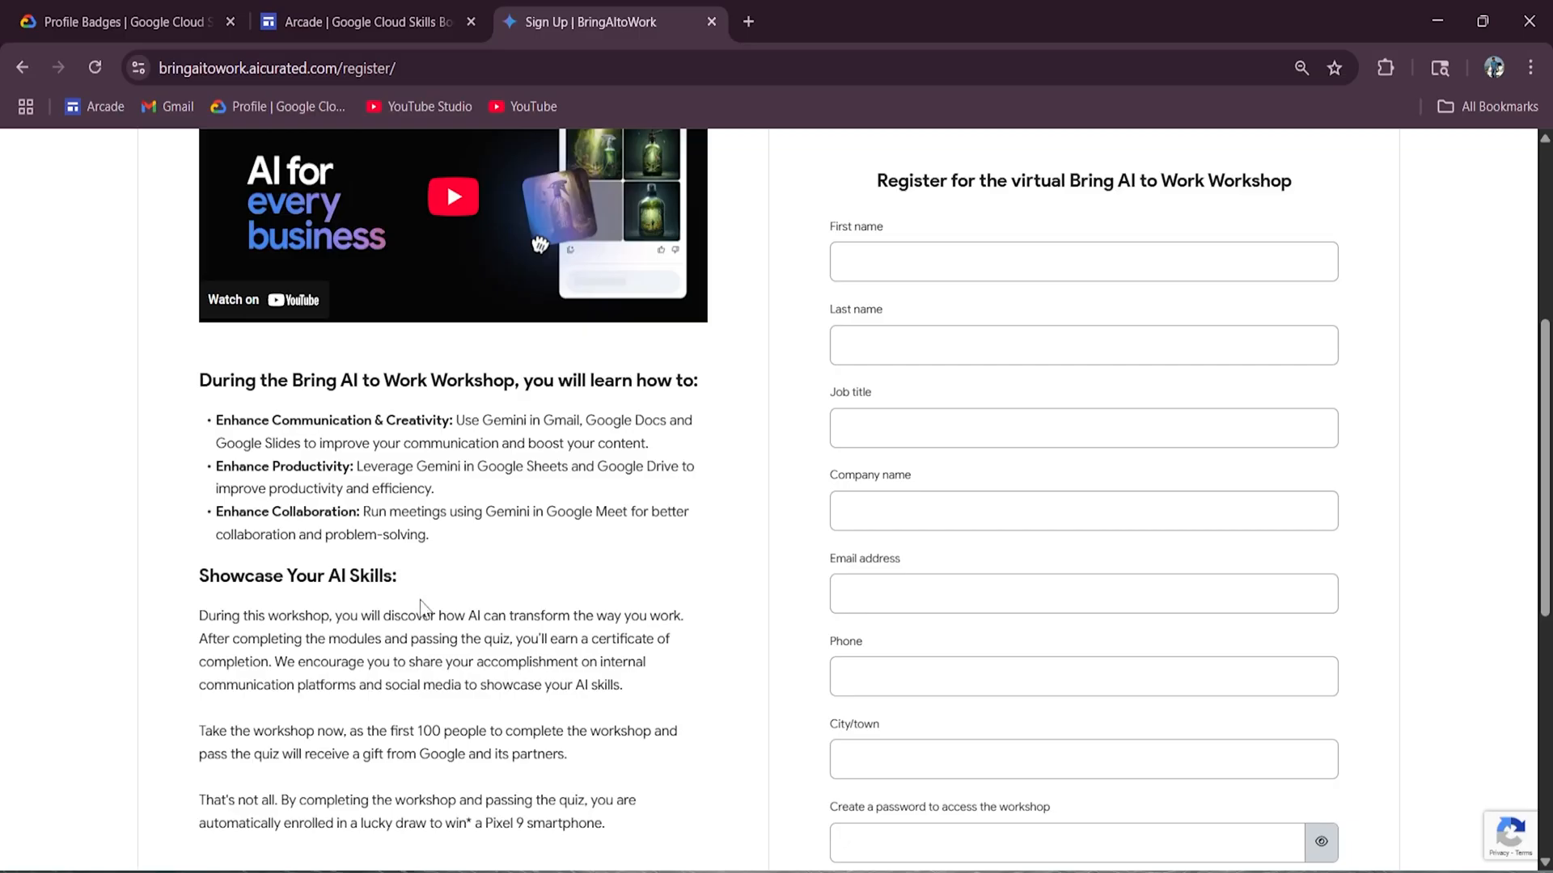
pyautogui.scroll(-3)
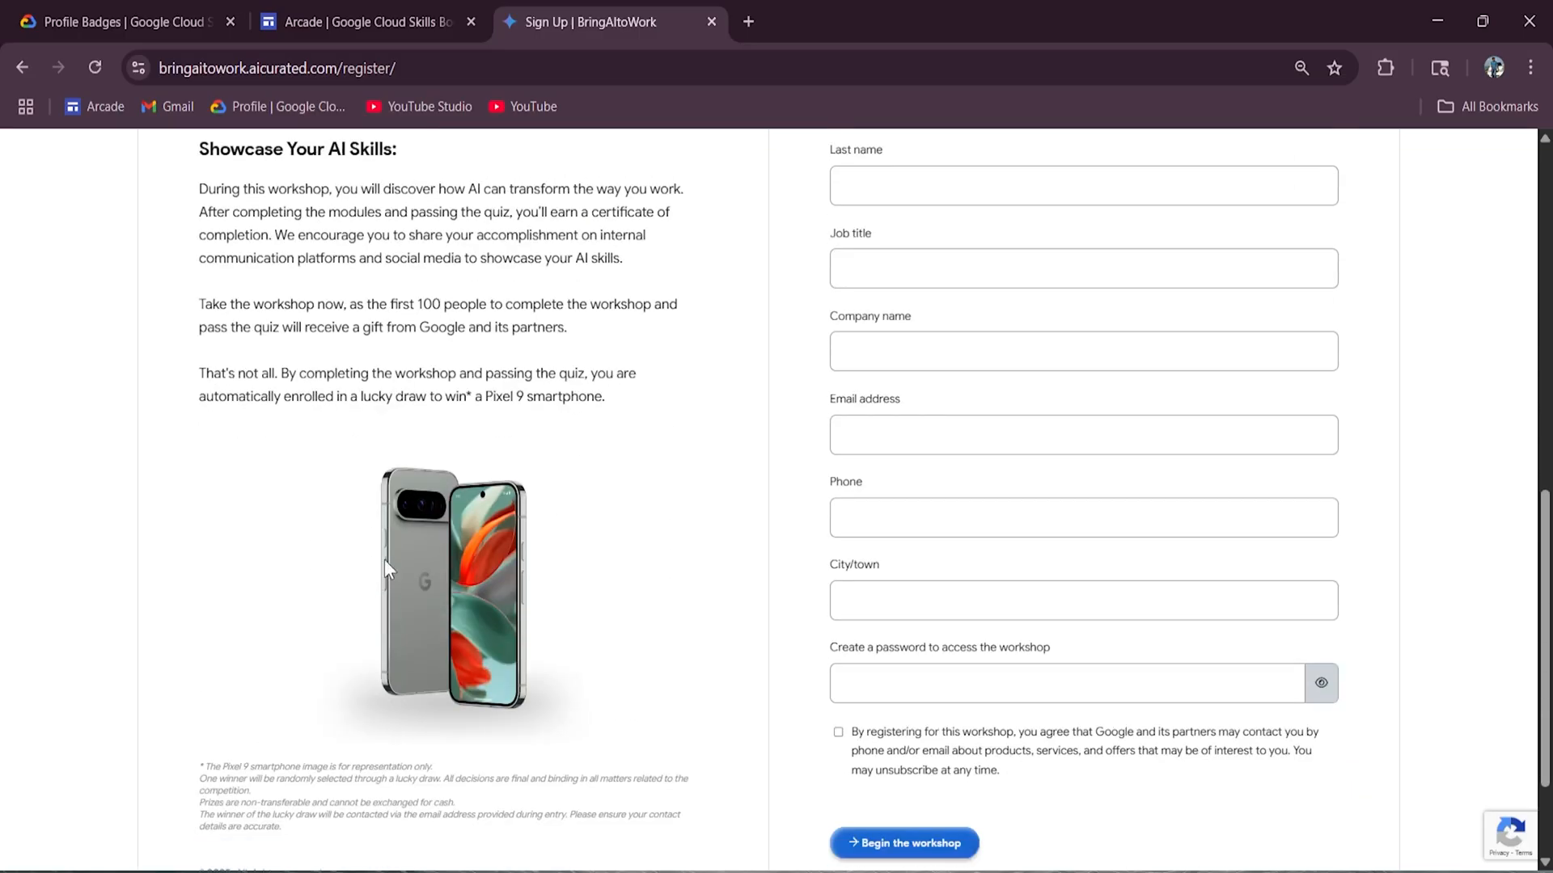
pyautogui.scroll(-3)
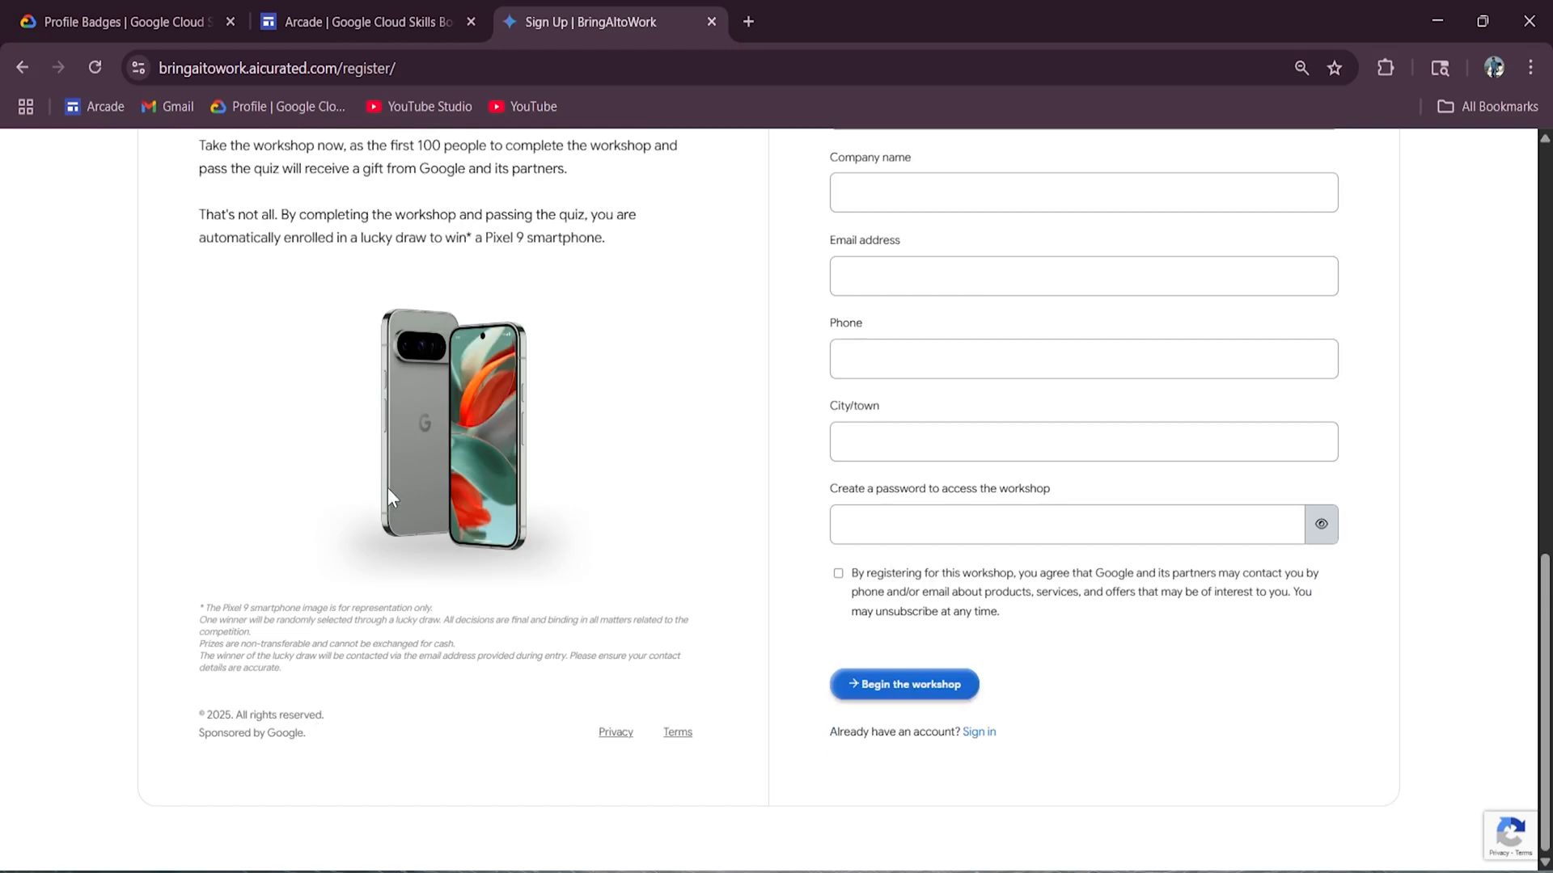
pyautogui.moveTo(391, 555)
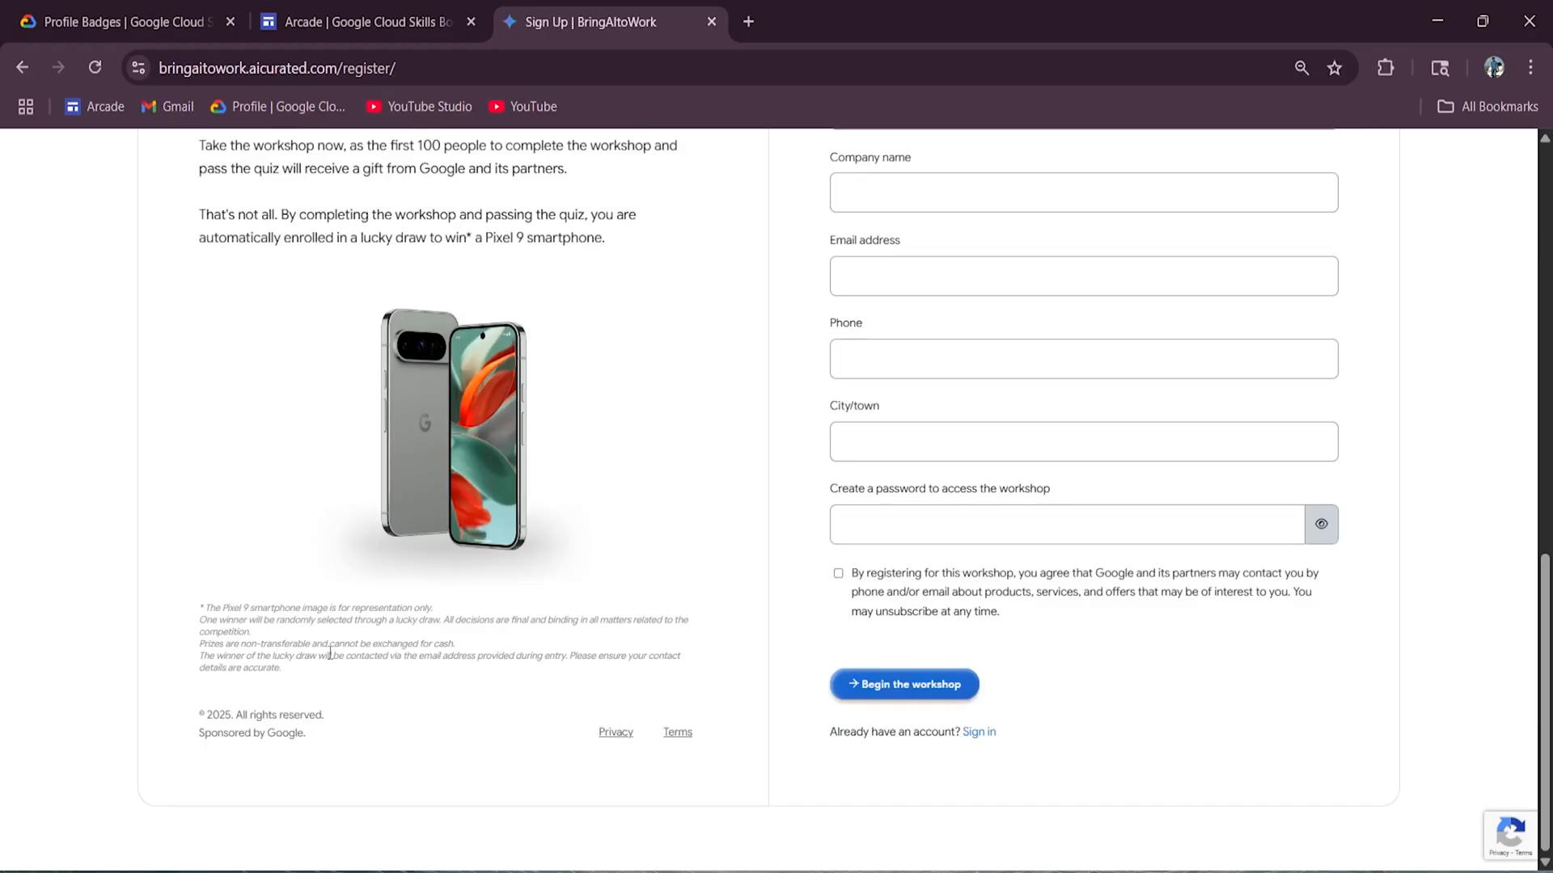
pyautogui.moveTo(345, 710)
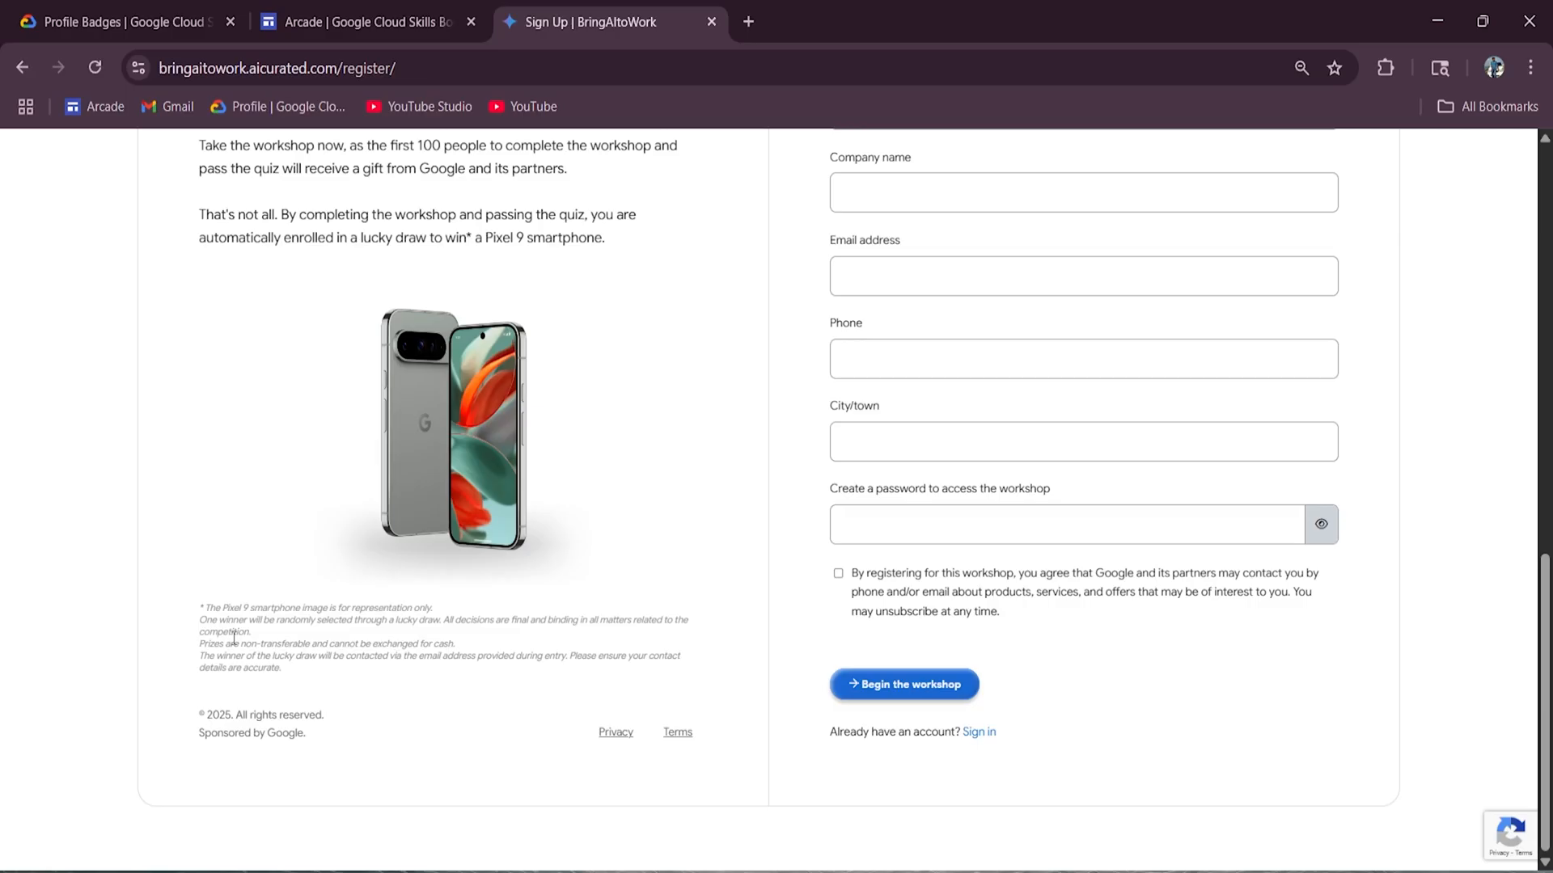
pyautogui.moveTo(201, 606); pyautogui.dragTo(279, 668)
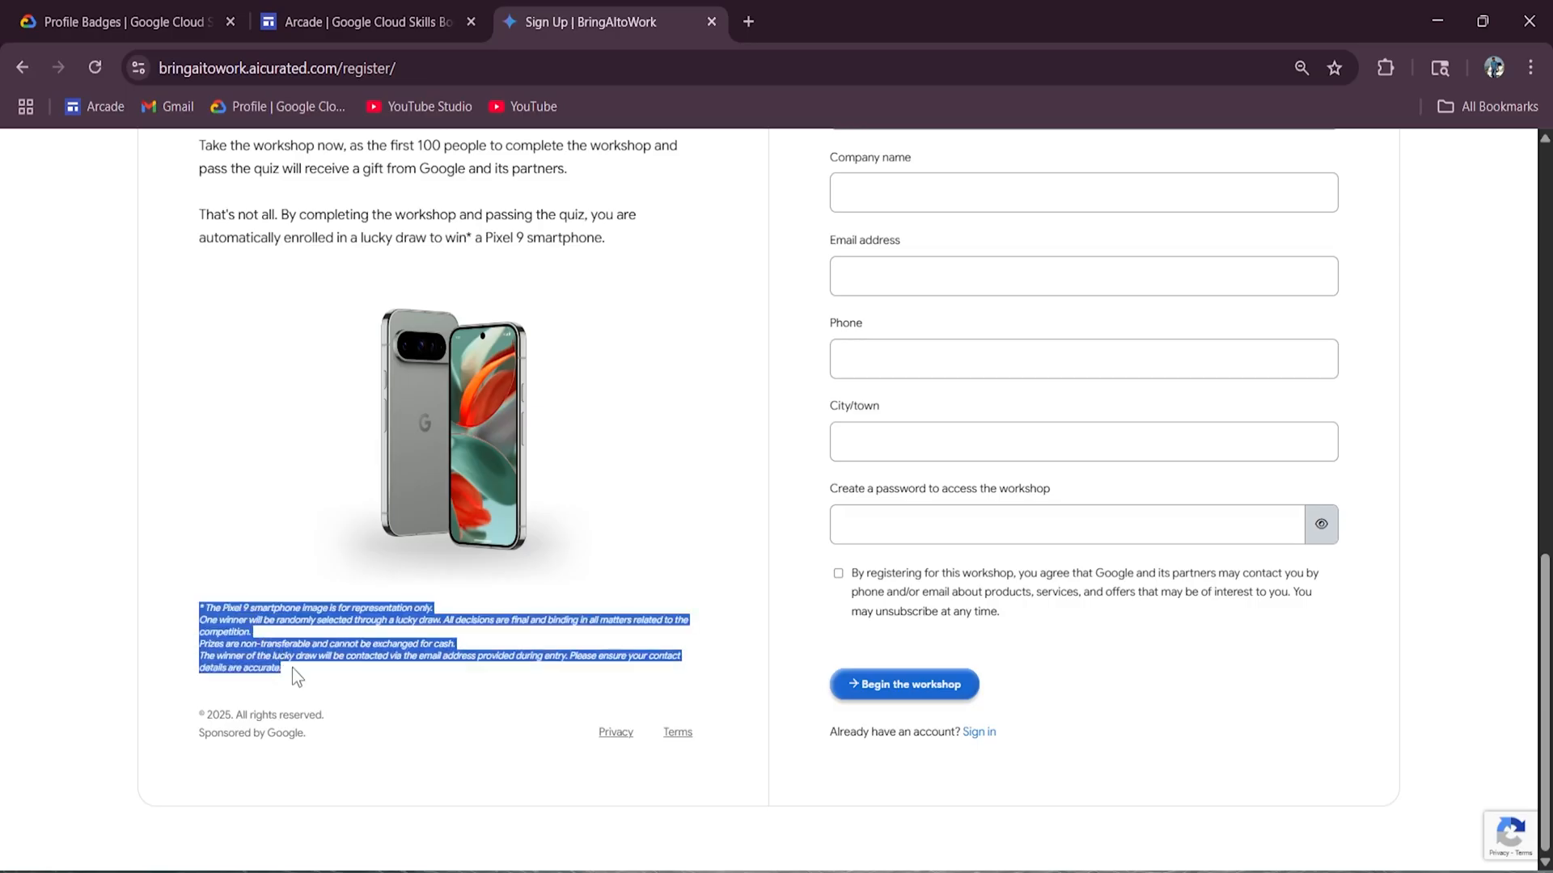
pyautogui.click(298, 676)
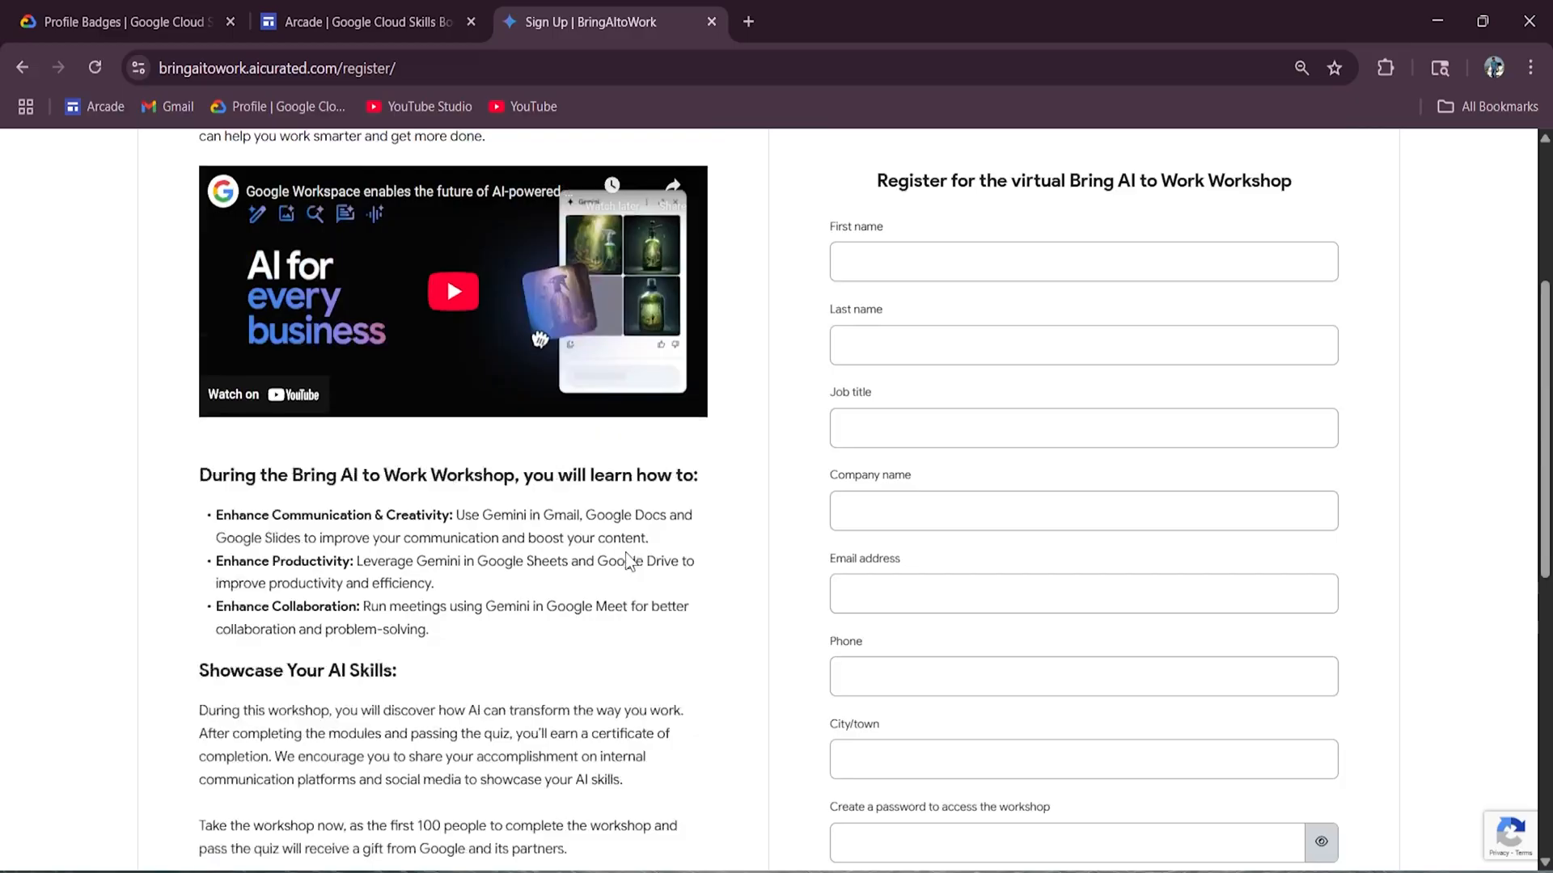
pyautogui.scroll(3)
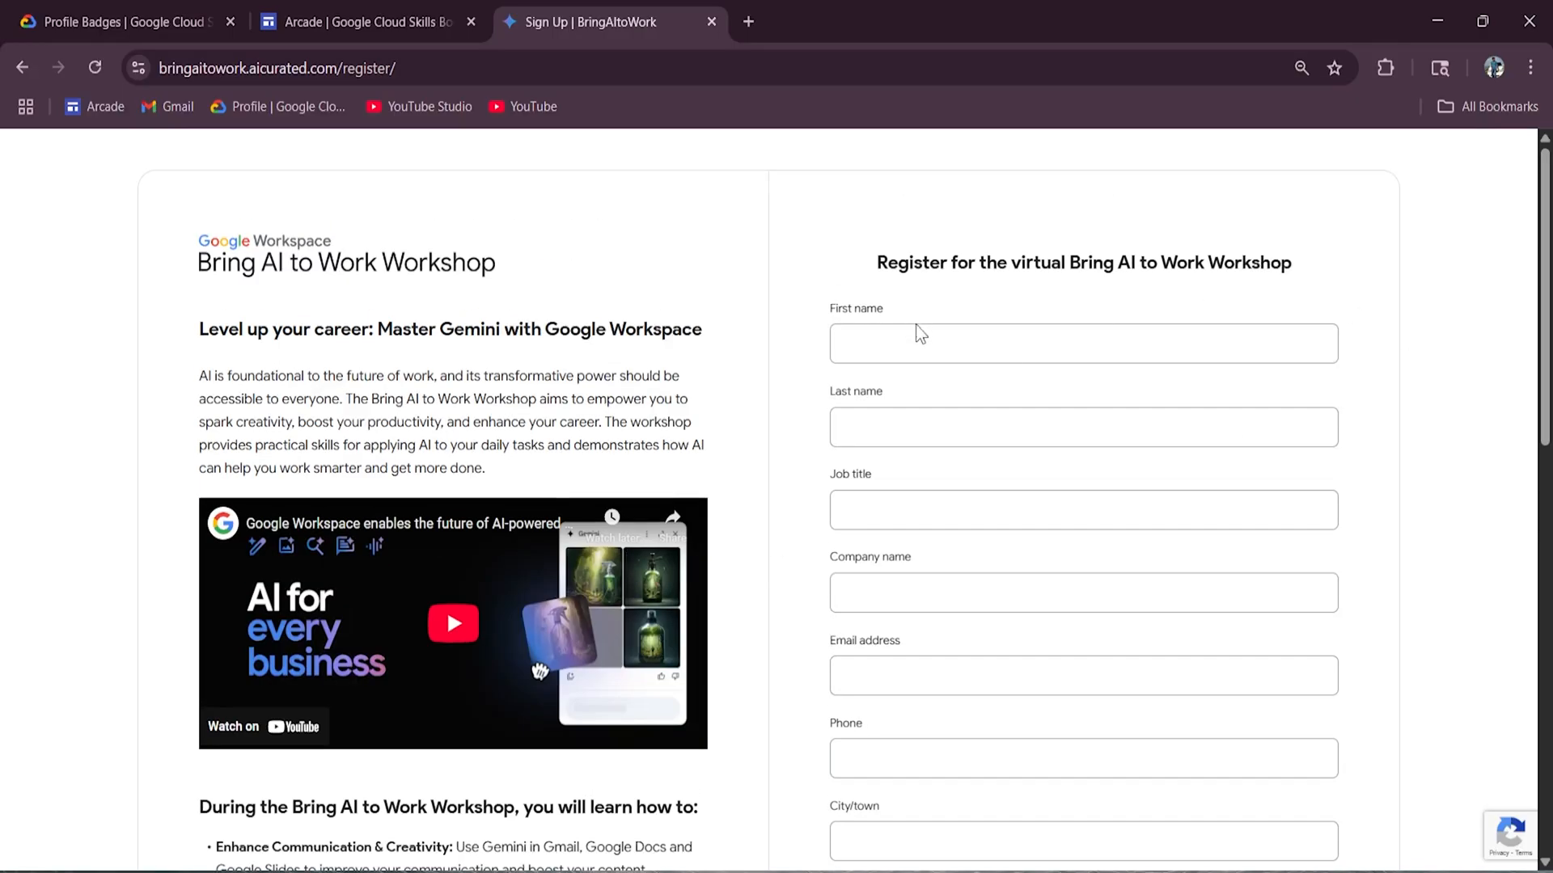
pyautogui.moveTo(854, 495)
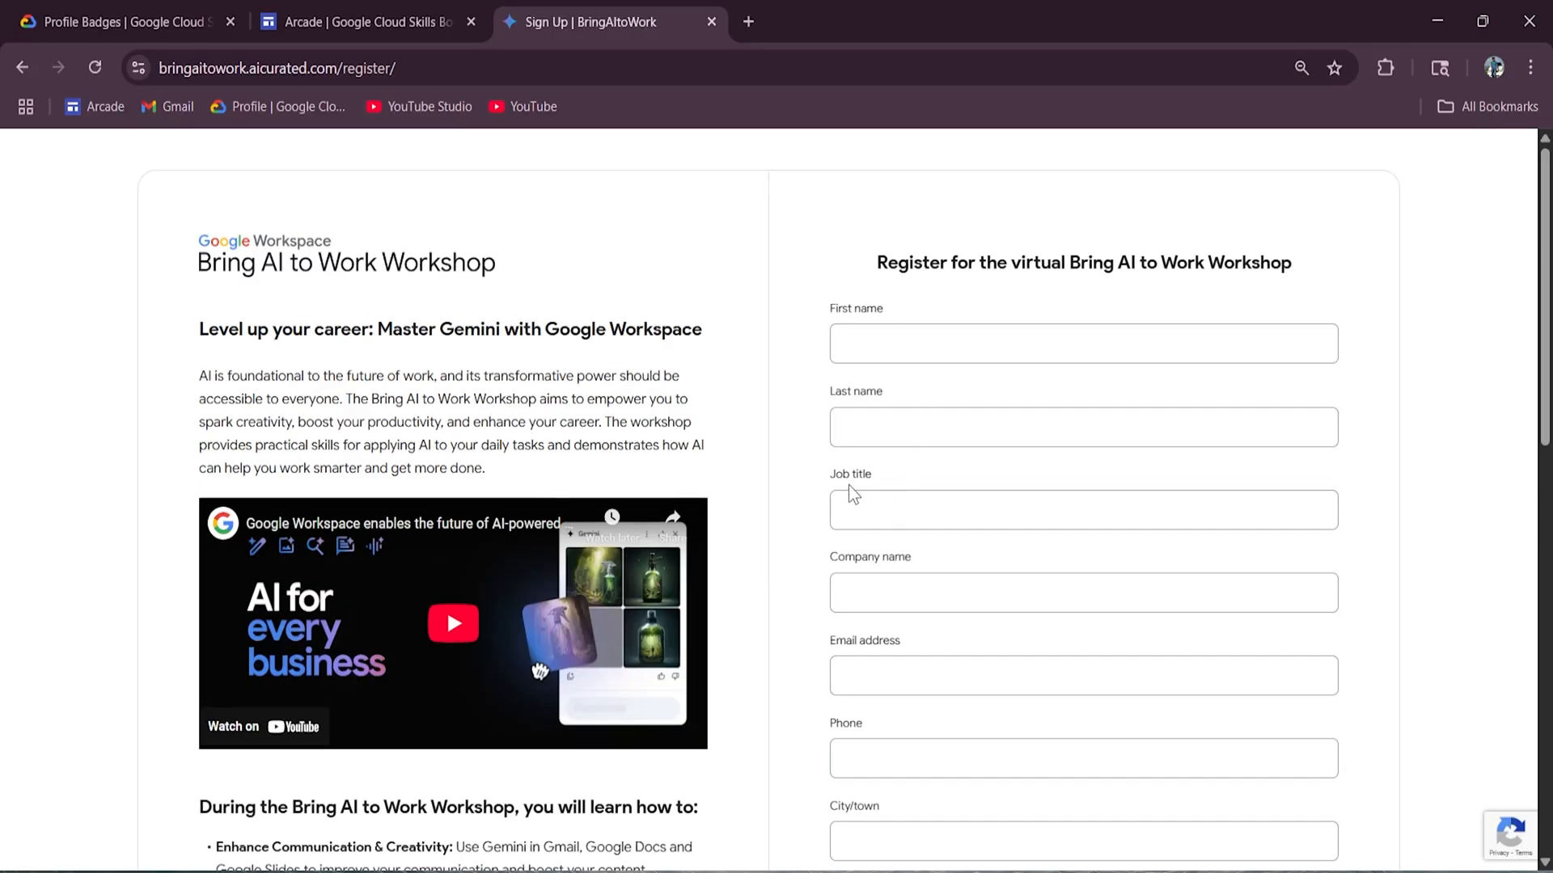
pyautogui.click(1082, 509)
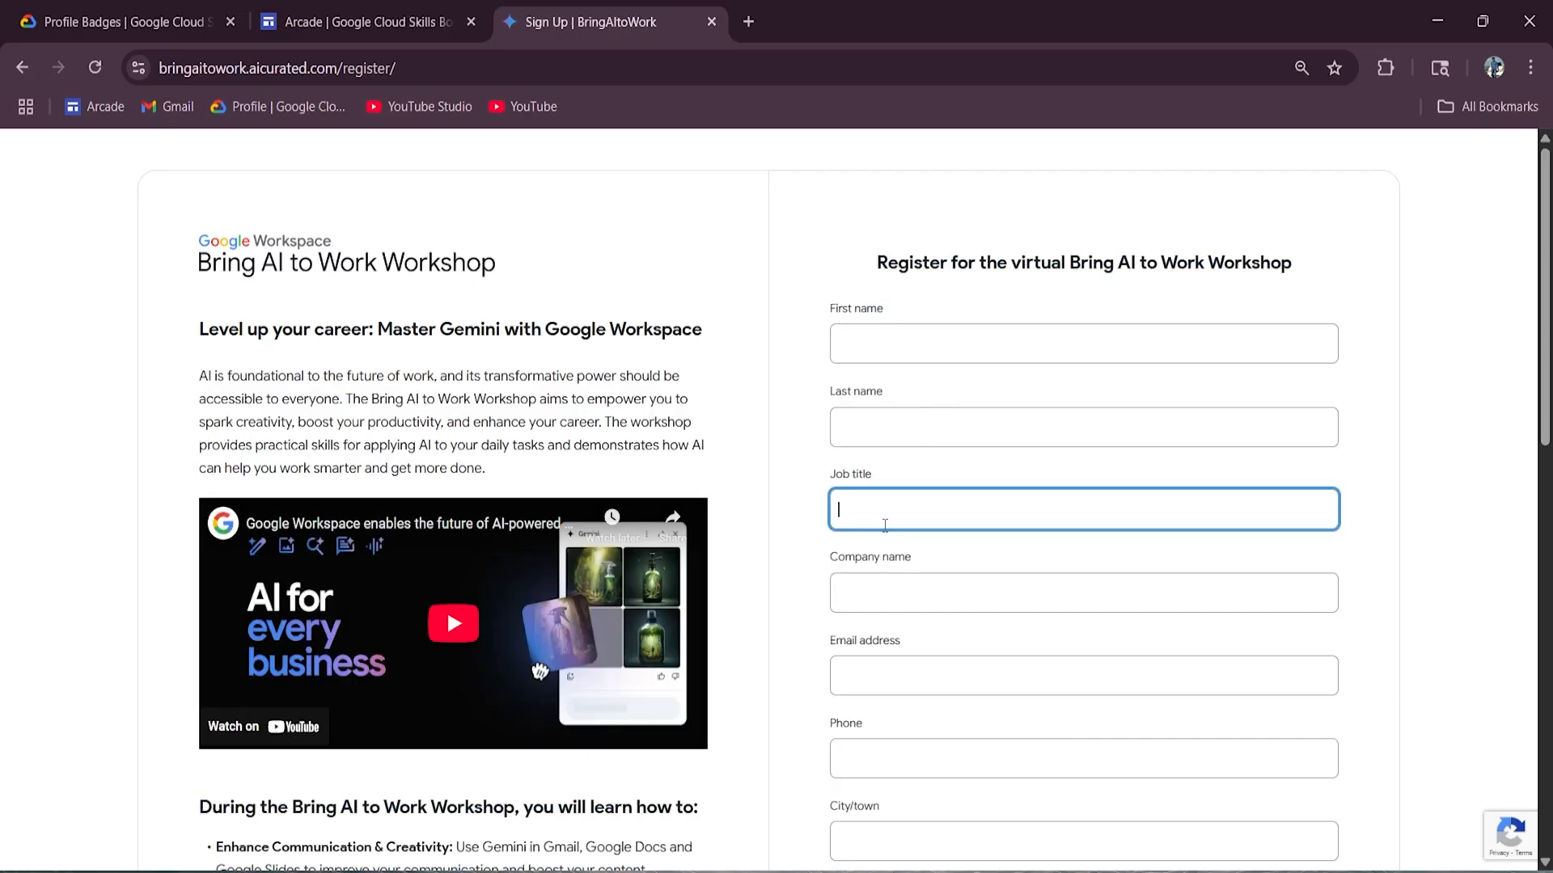
pyautogui.click(1081, 592)
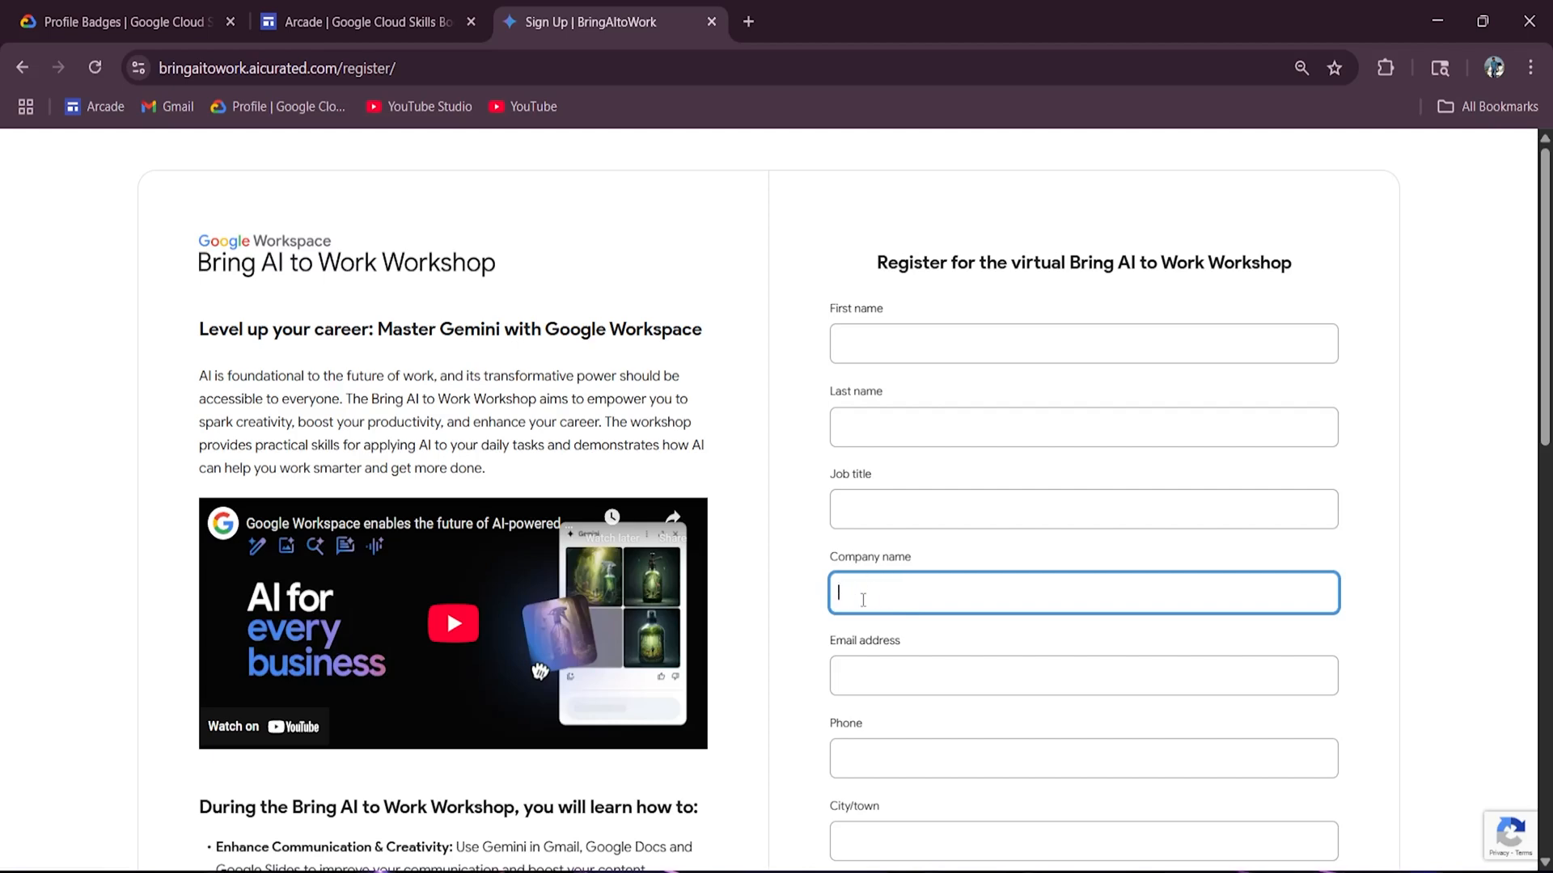
pyautogui.scroll(-3)
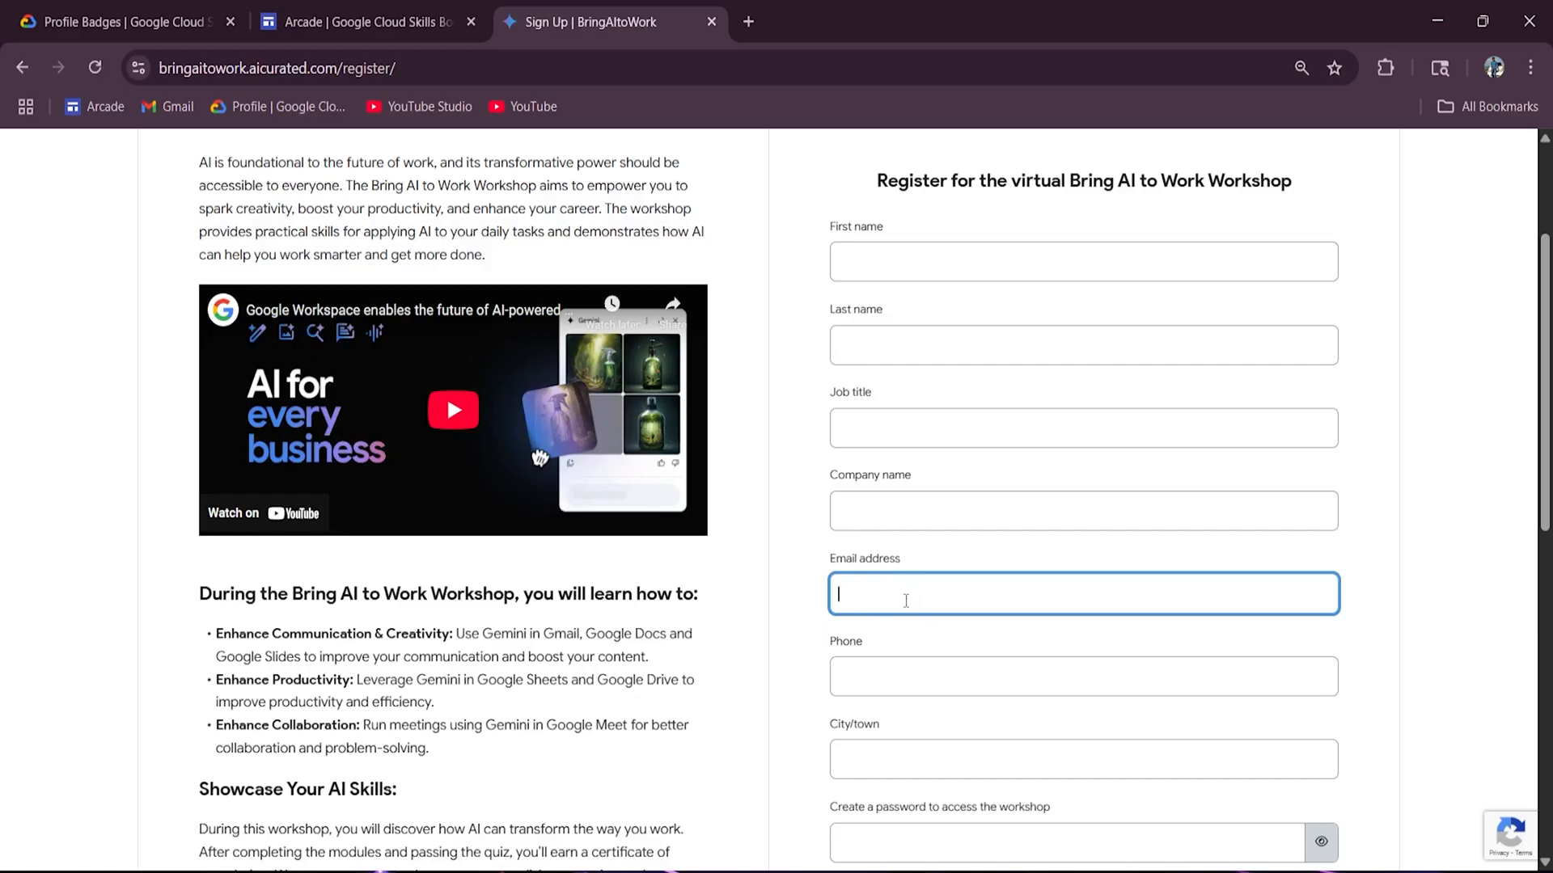
pyautogui.moveTo(941, 634)
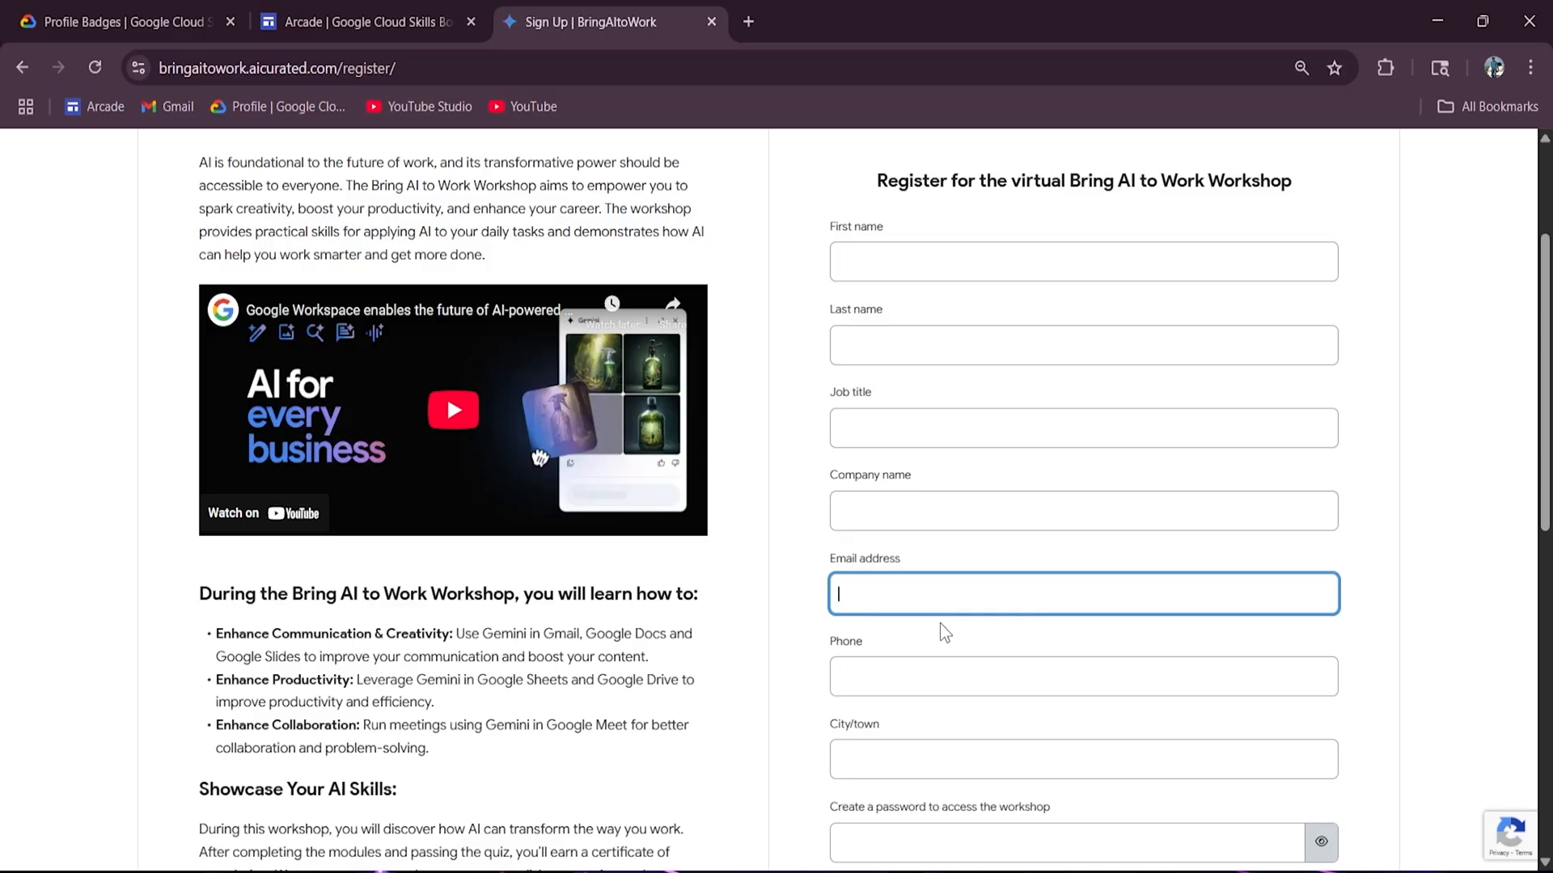
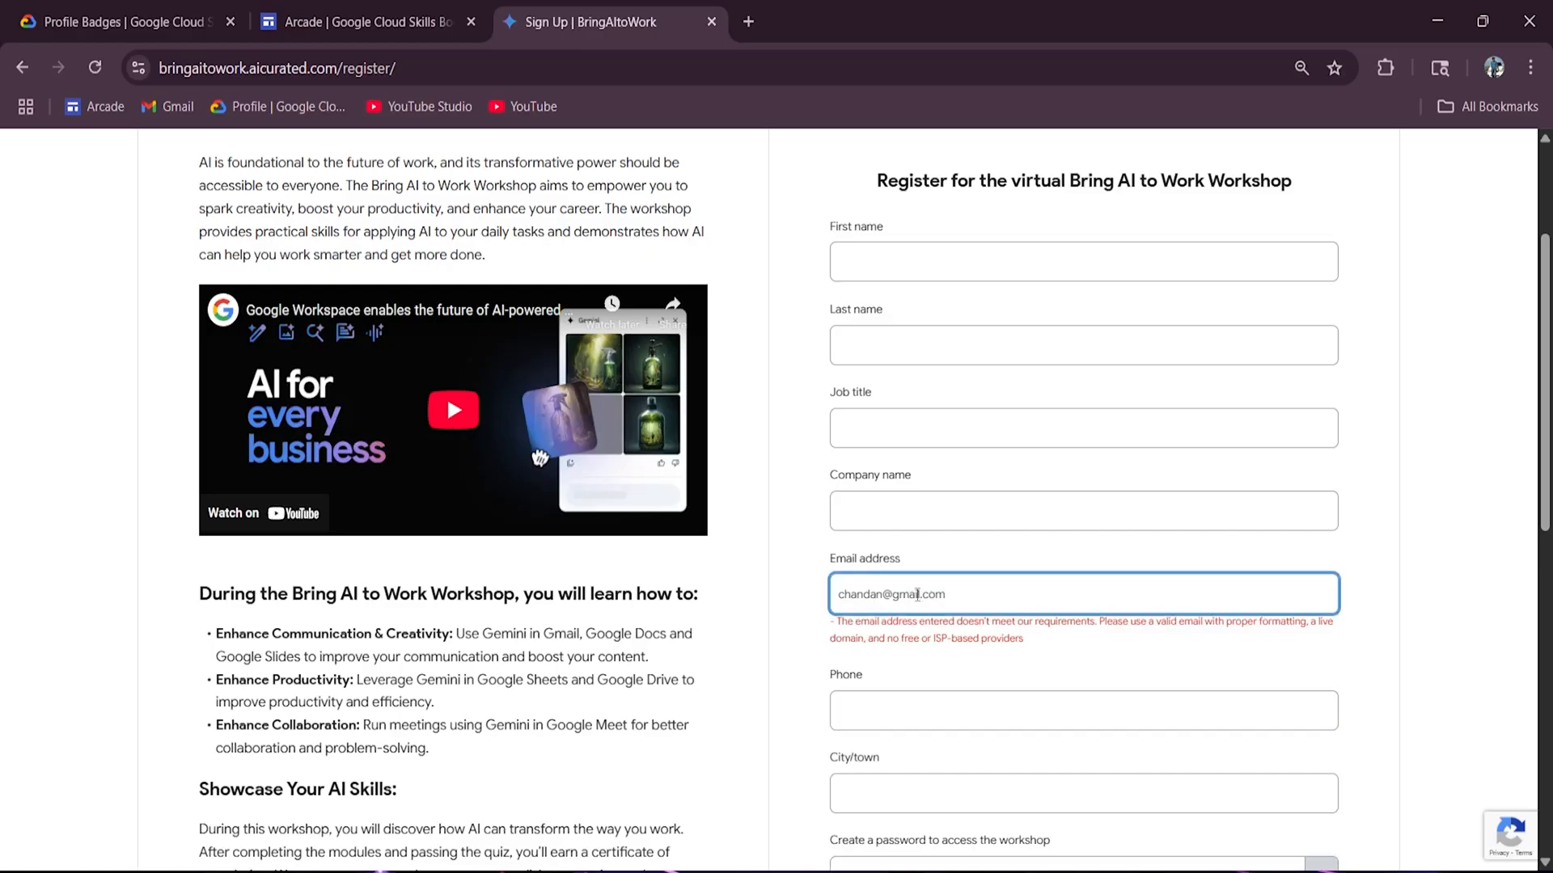
pyautogui.doubleClick(900, 593)
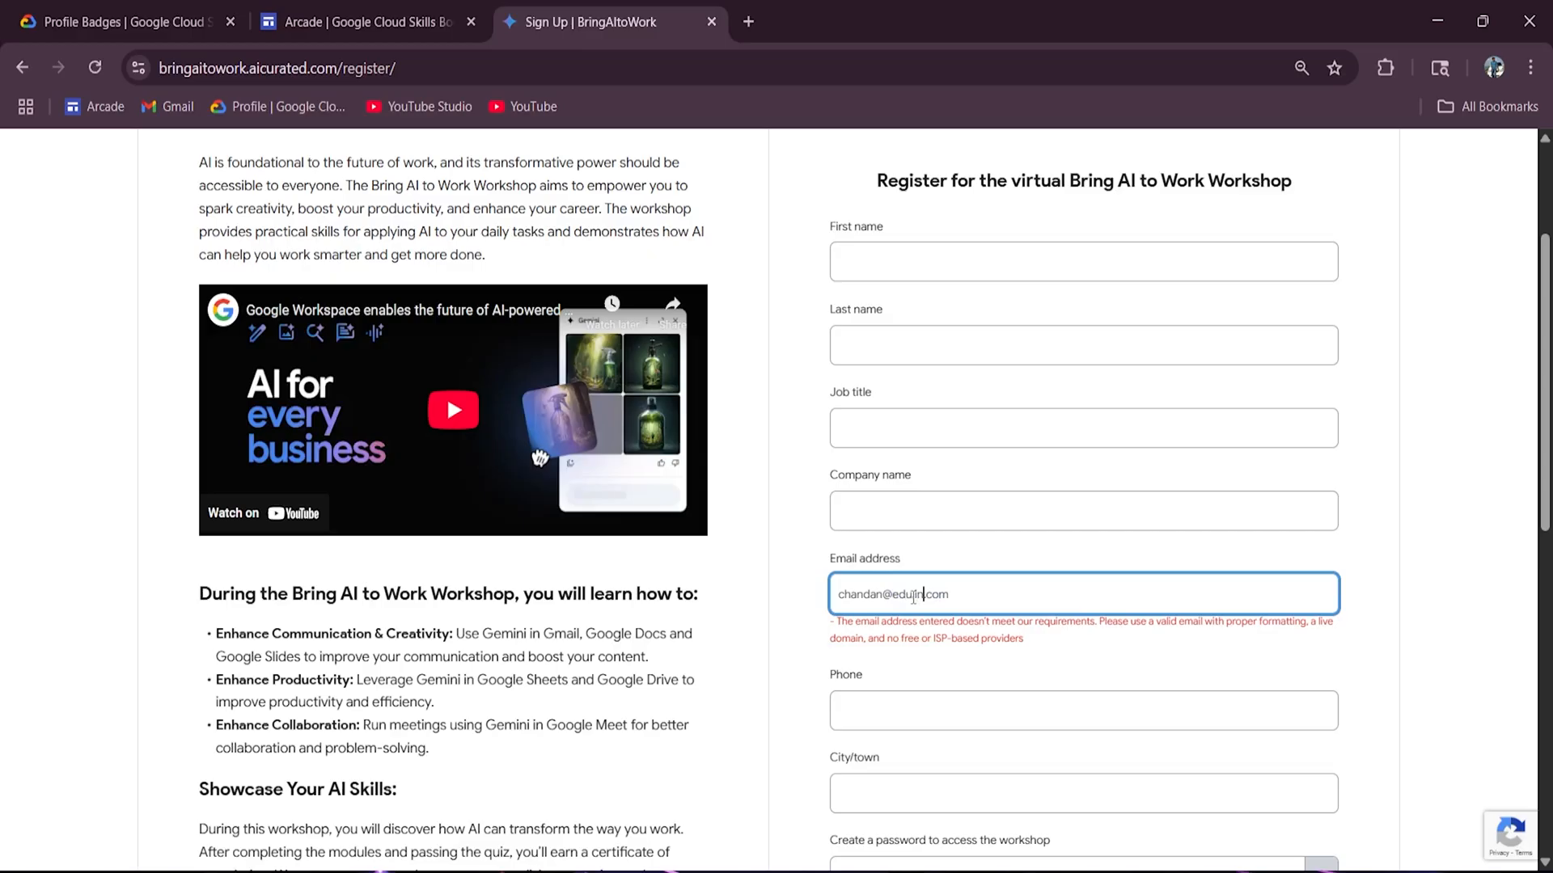
pyautogui.doubleClick(933, 594)
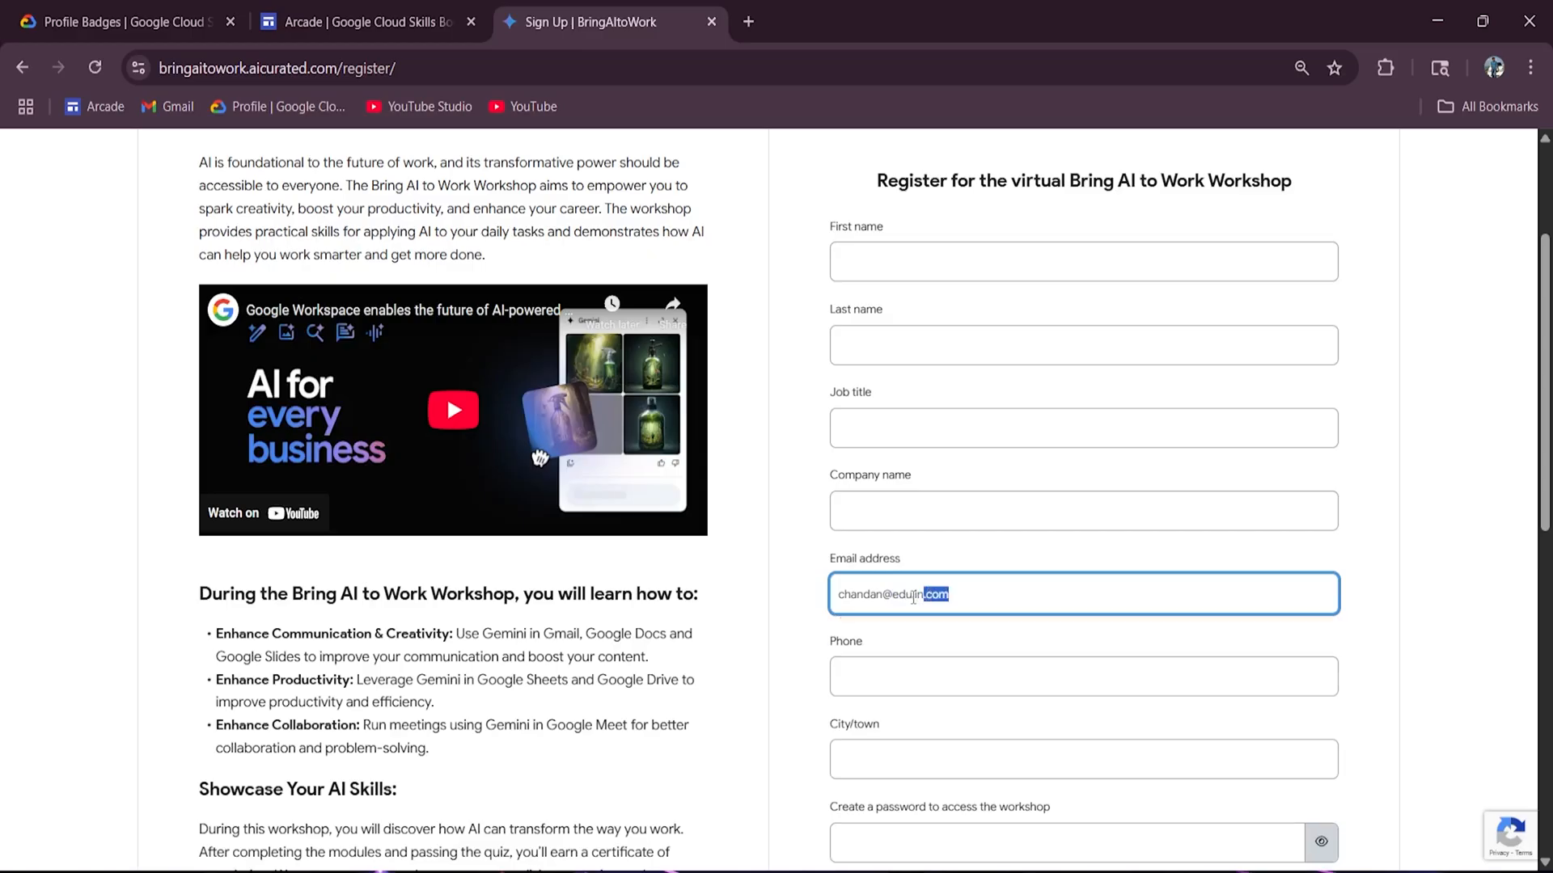
pyautogui.click(1084, 676)
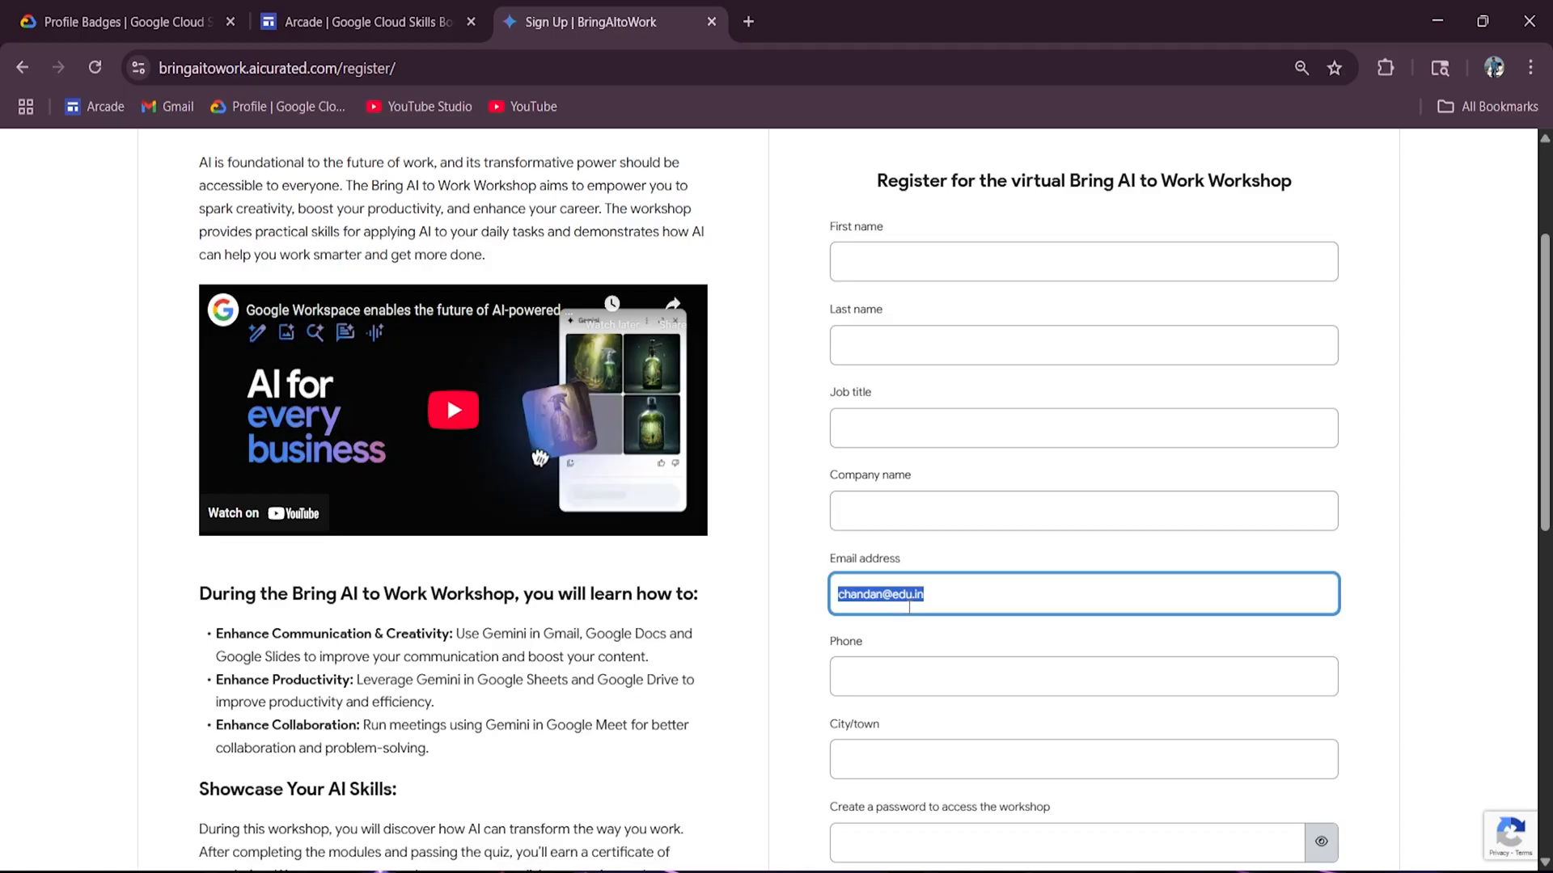
# Scroll down through the rest of the registration form
pyautogui.scroll(-3)
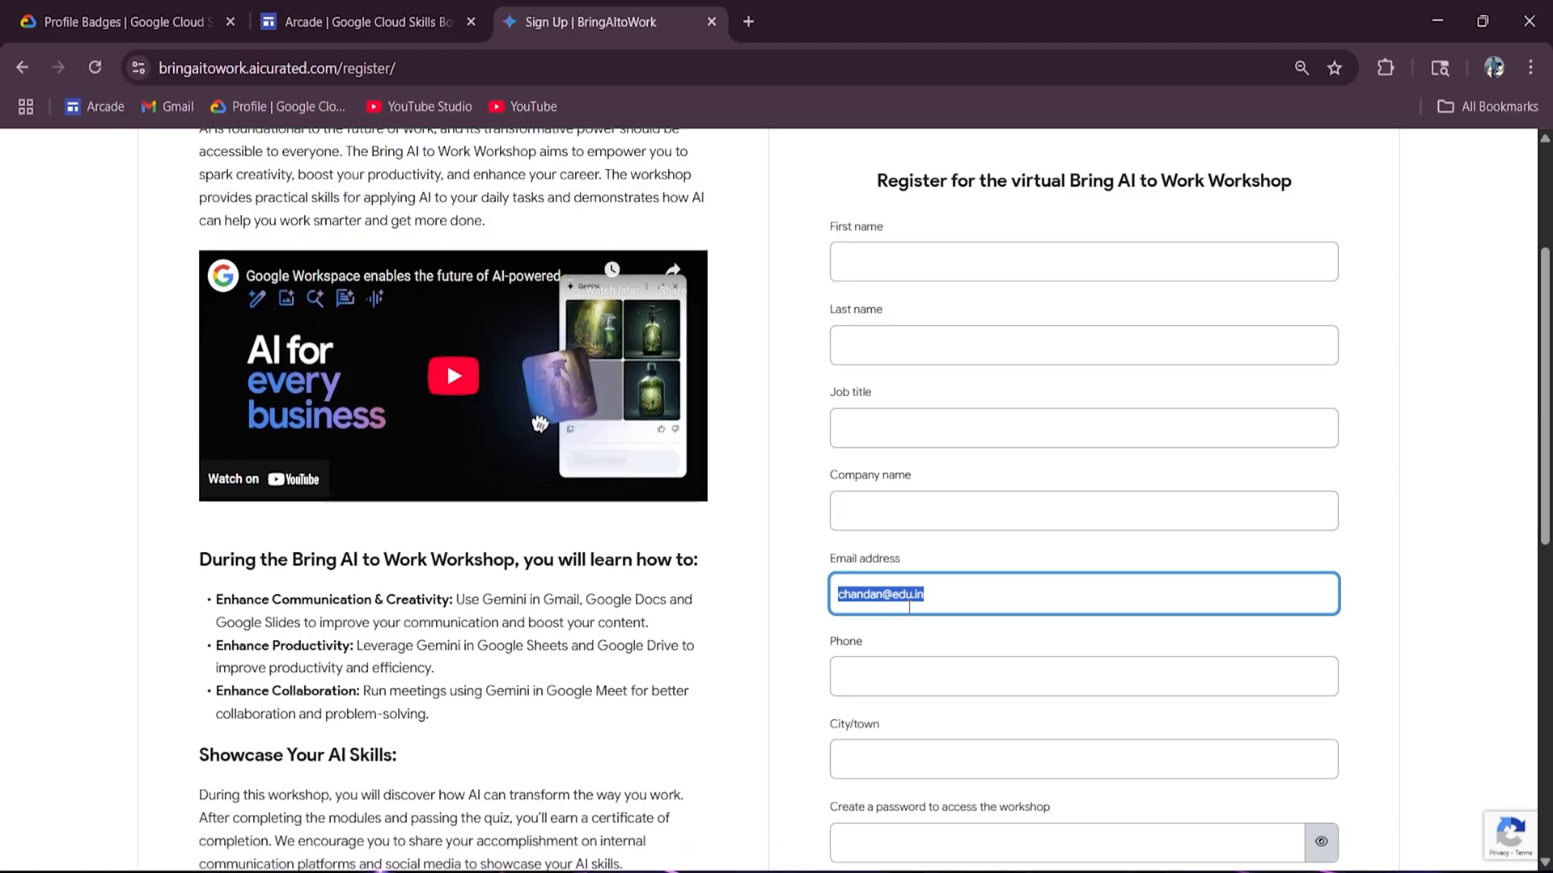
pyautogui.scroll(-3)
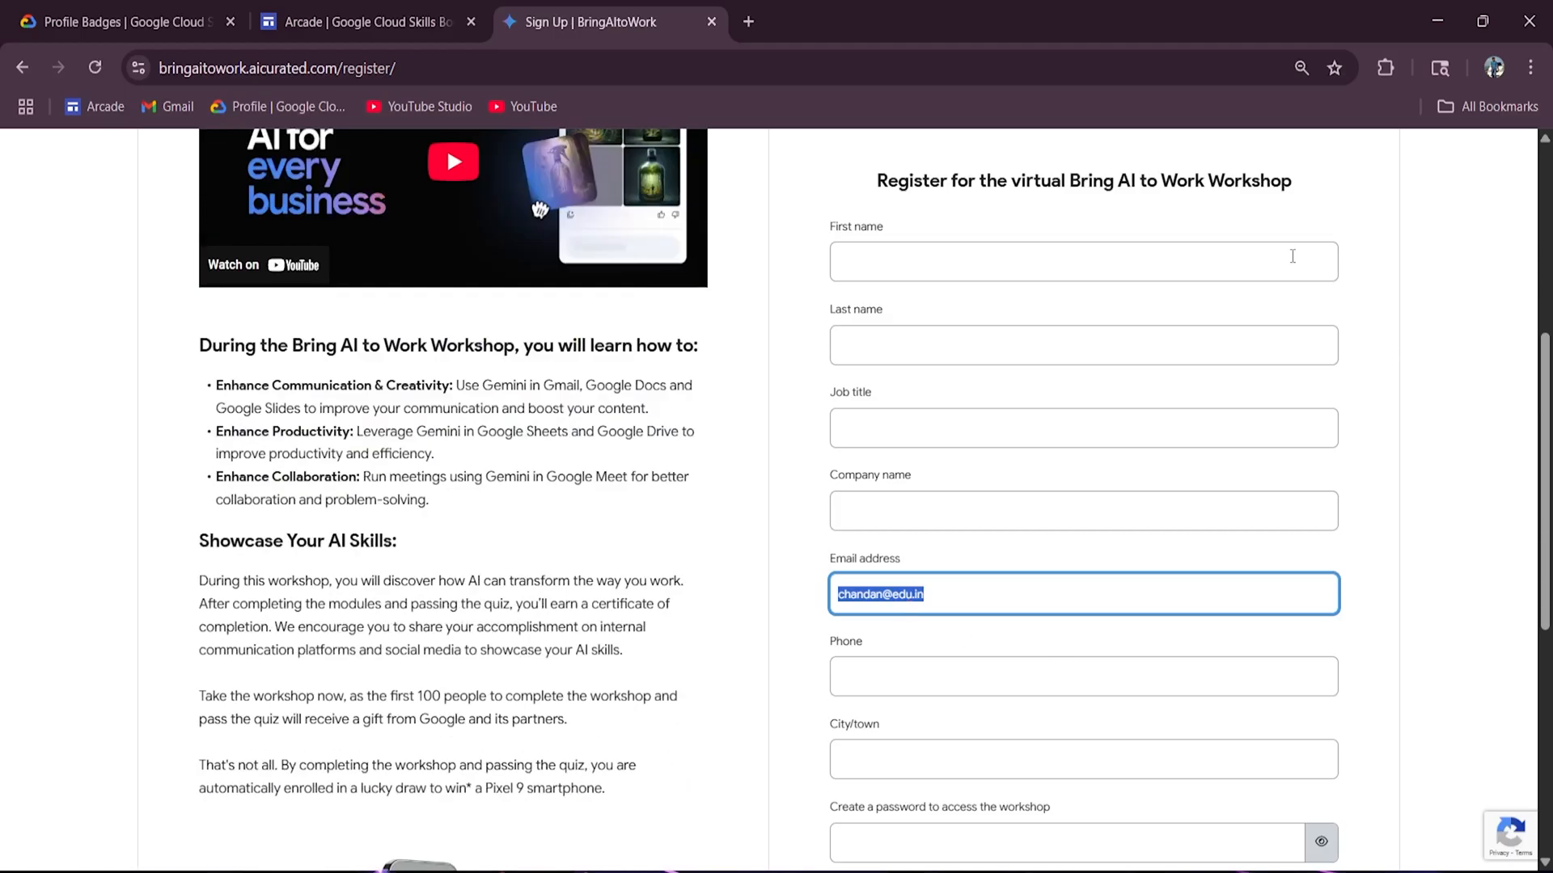
pyautogui.scroll(-3)
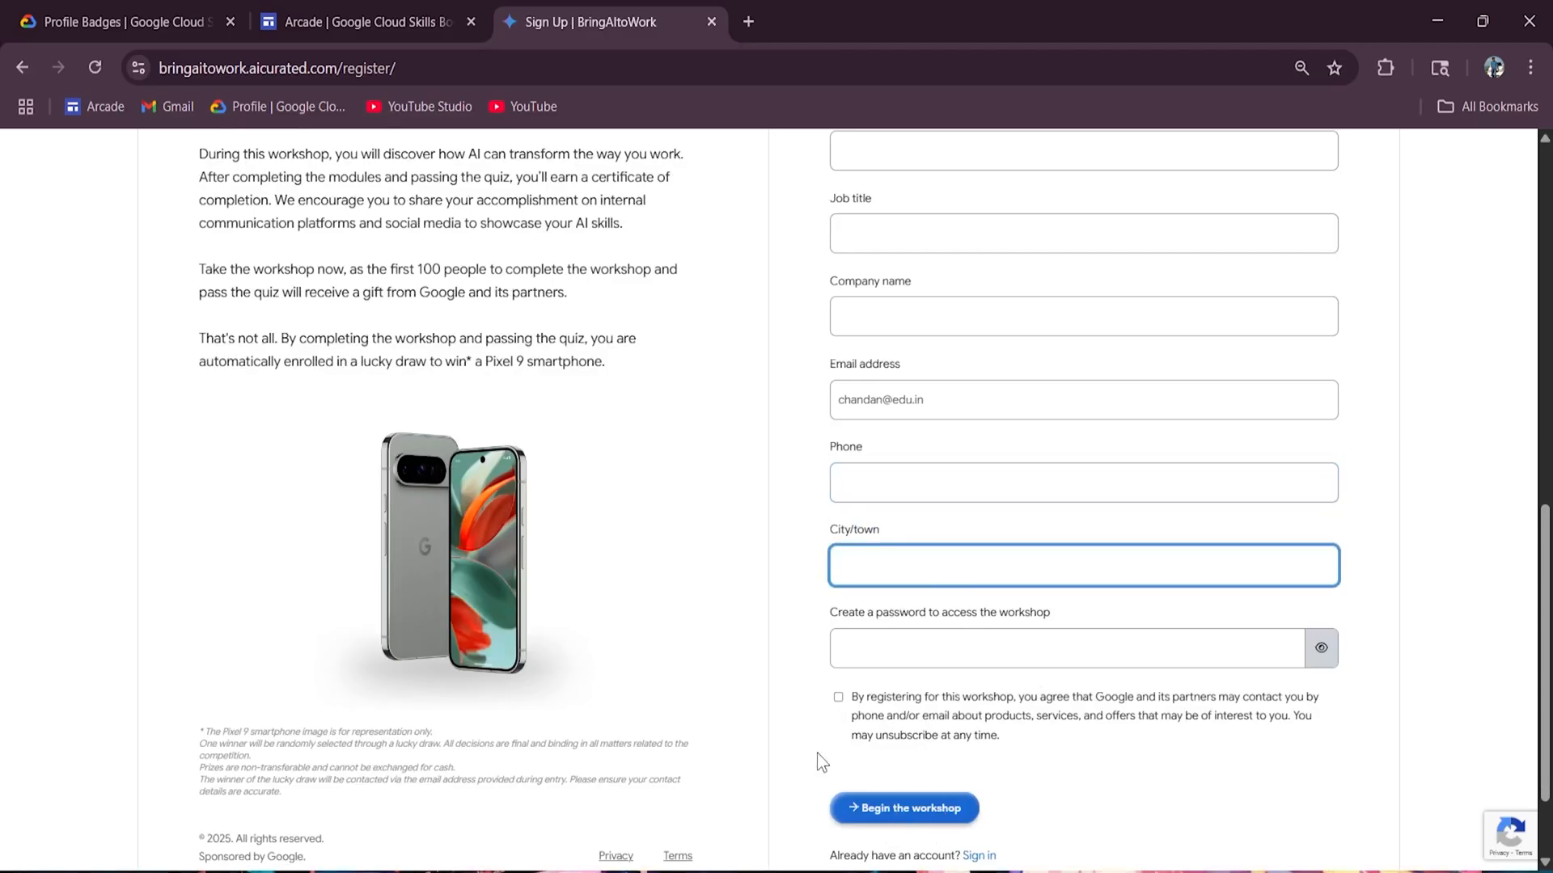
# Reach the course page listing Gemini modules, quiz and certificate with Gmail expanded
pyautogui.scroll(-3)
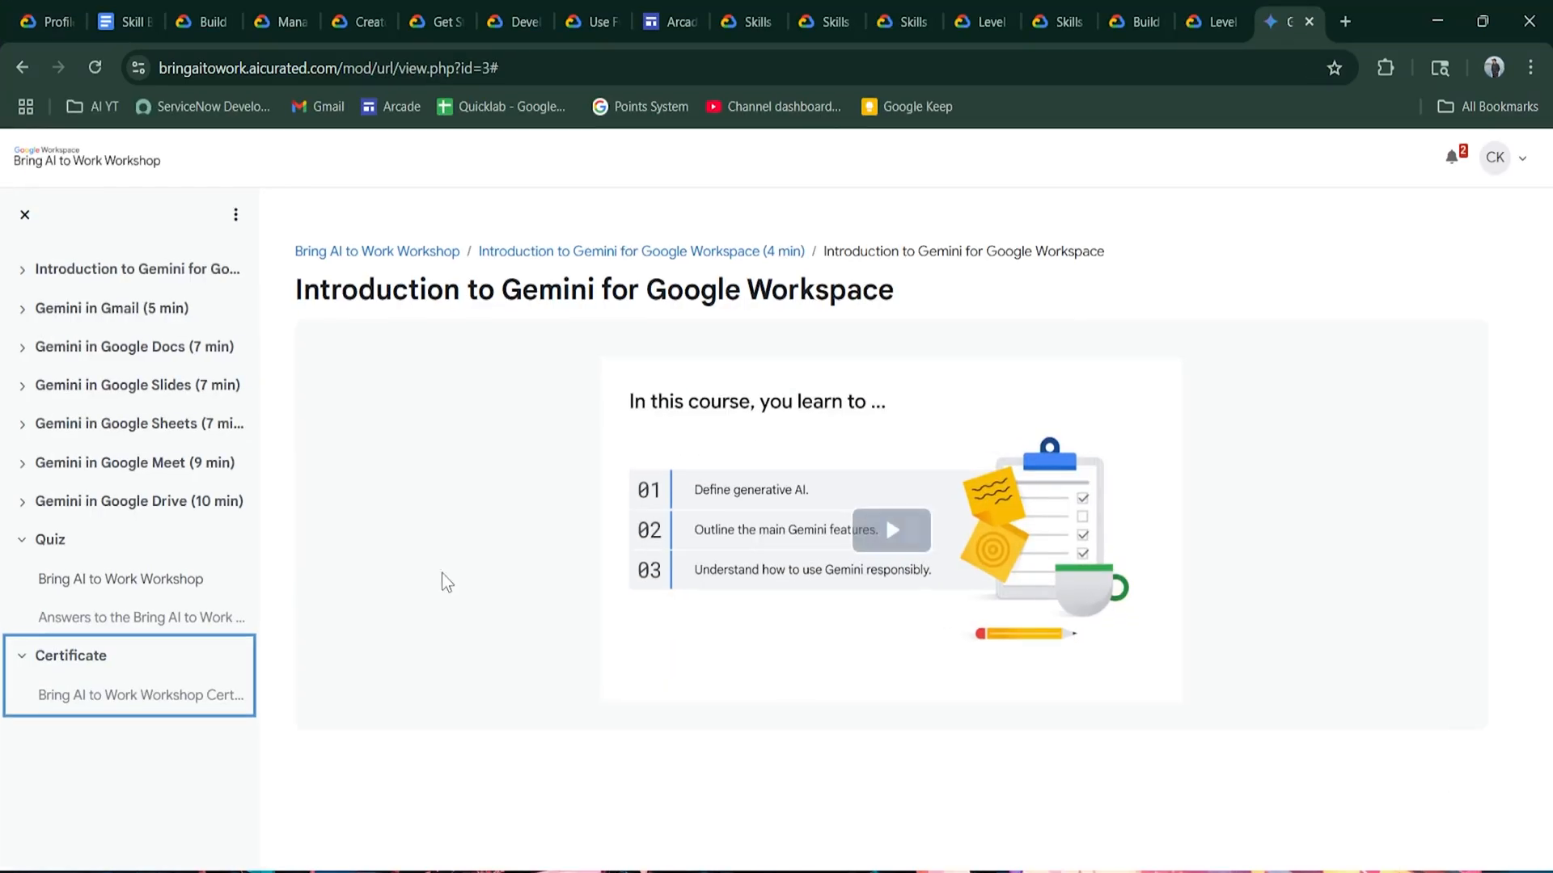
pyautogui.moveTo(134, 463)
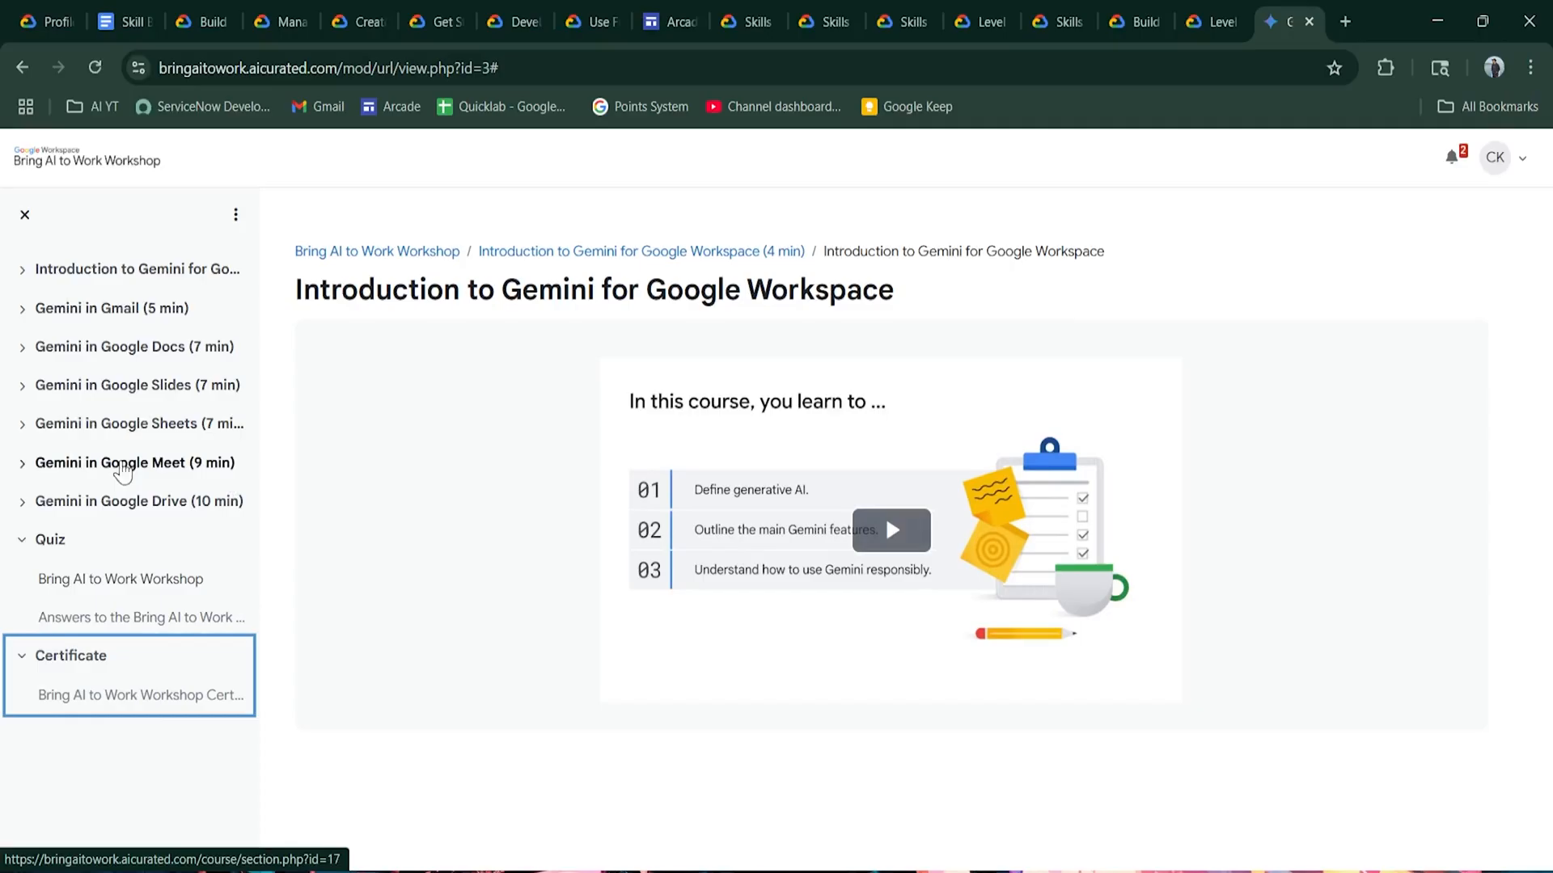
pyautogui.moveTo(139, 616)
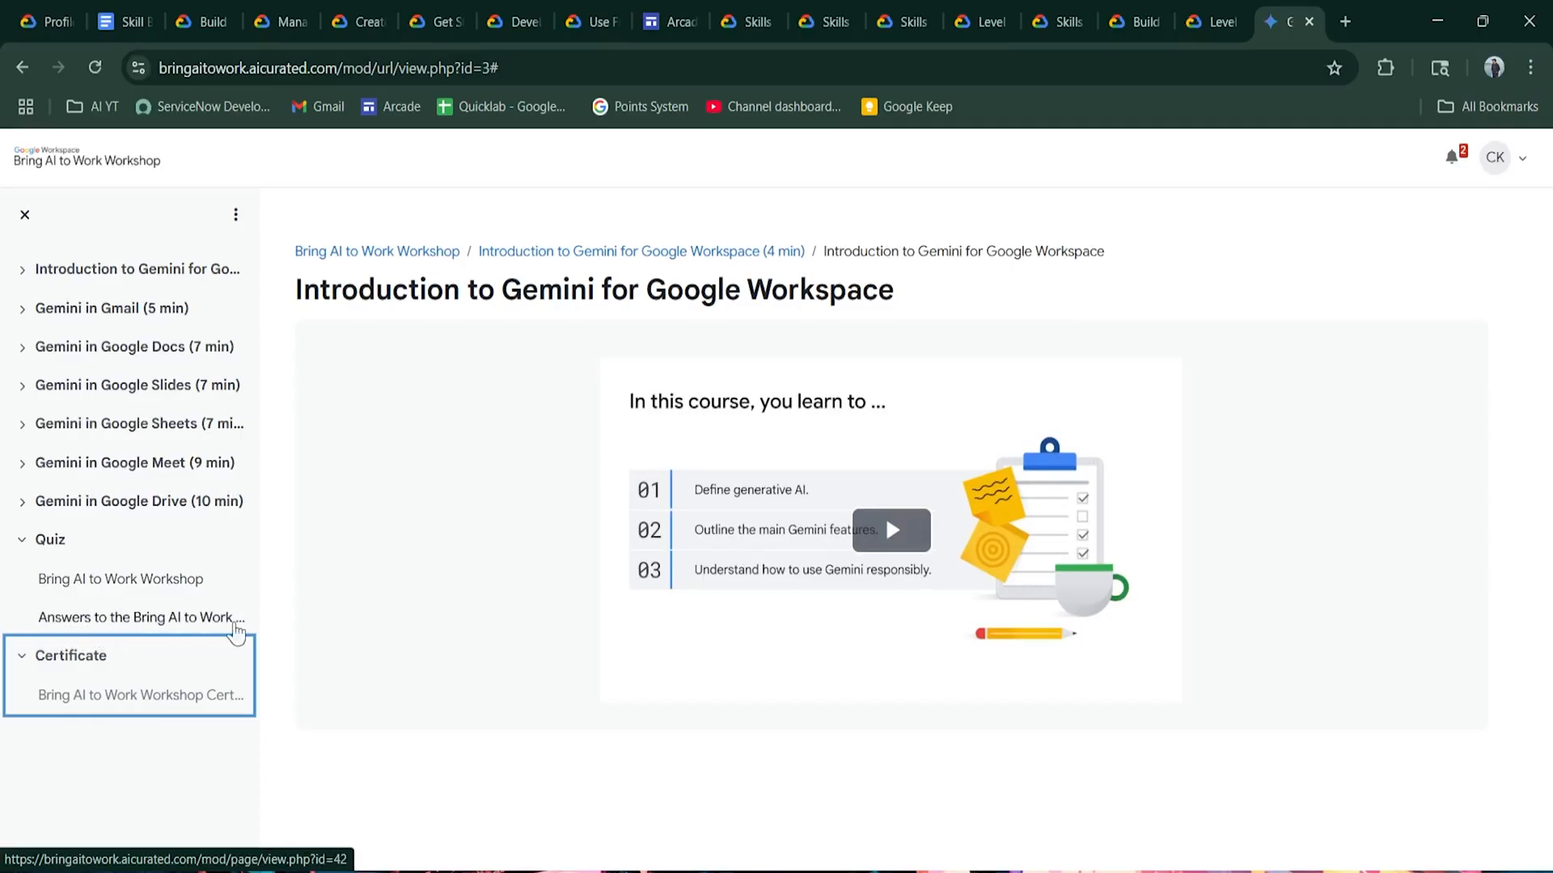
pyautogui.moveTo(57, 277)
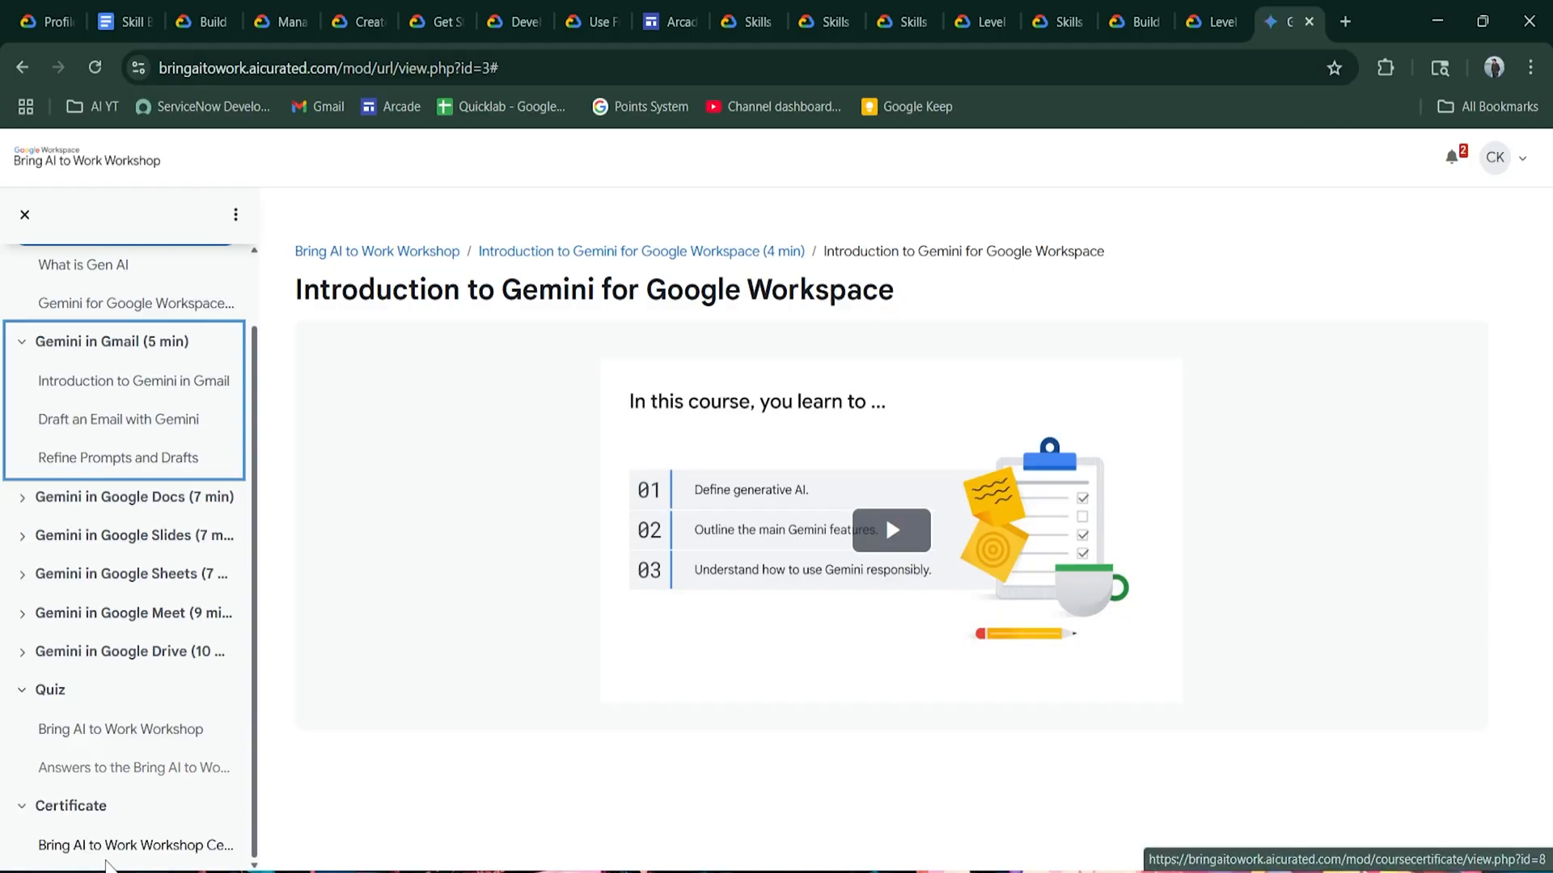
# View the completed workshop certificate and check the earned-certification notifications
pyautogui.click(134, 844)
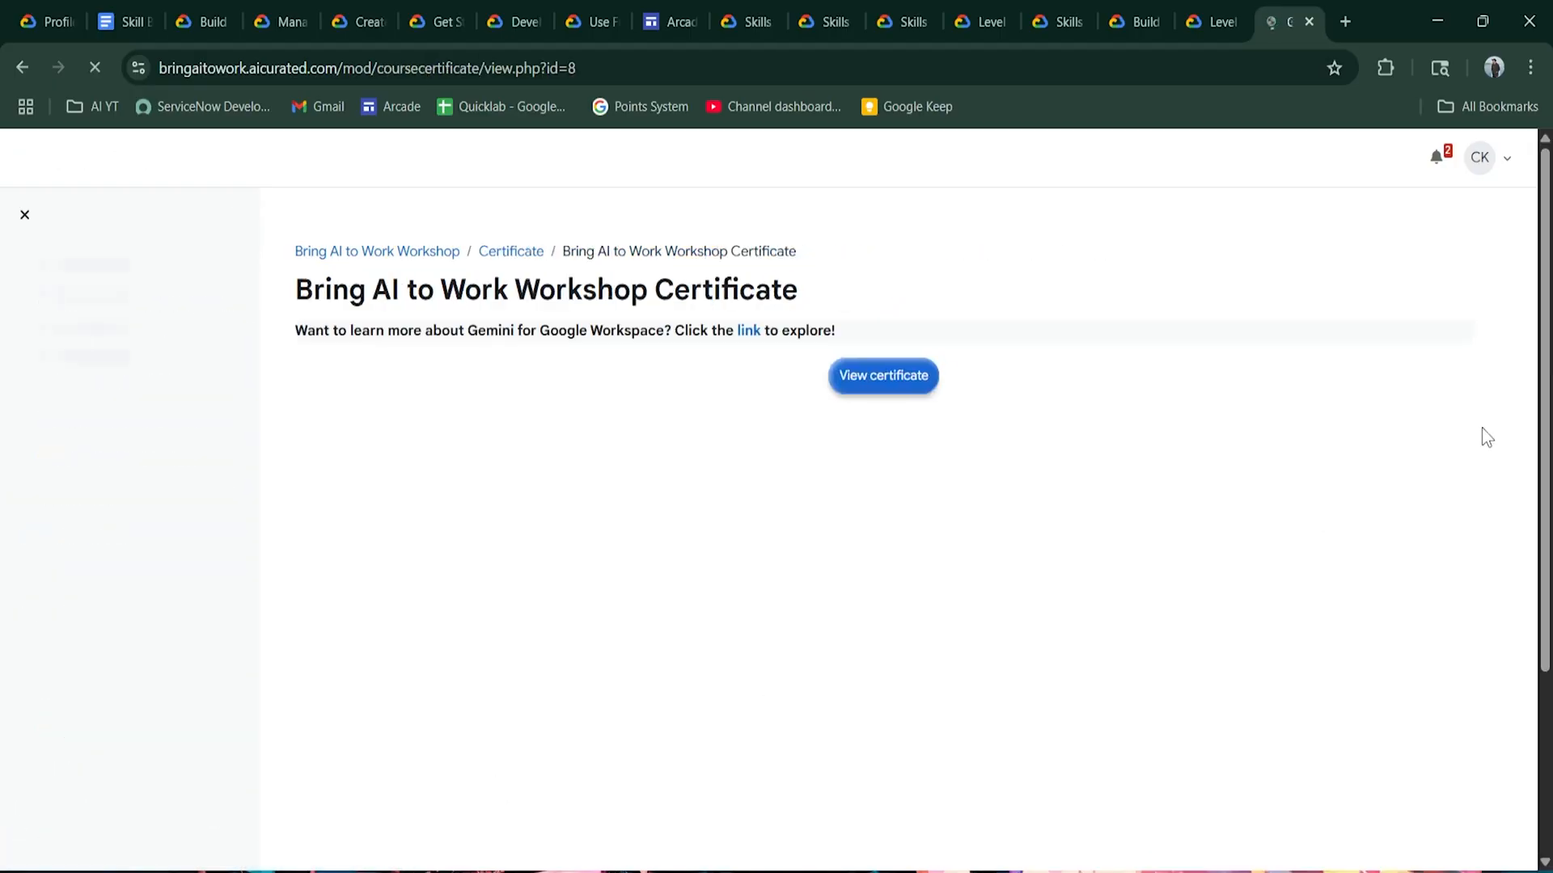
pyautogui.click(881, 375)
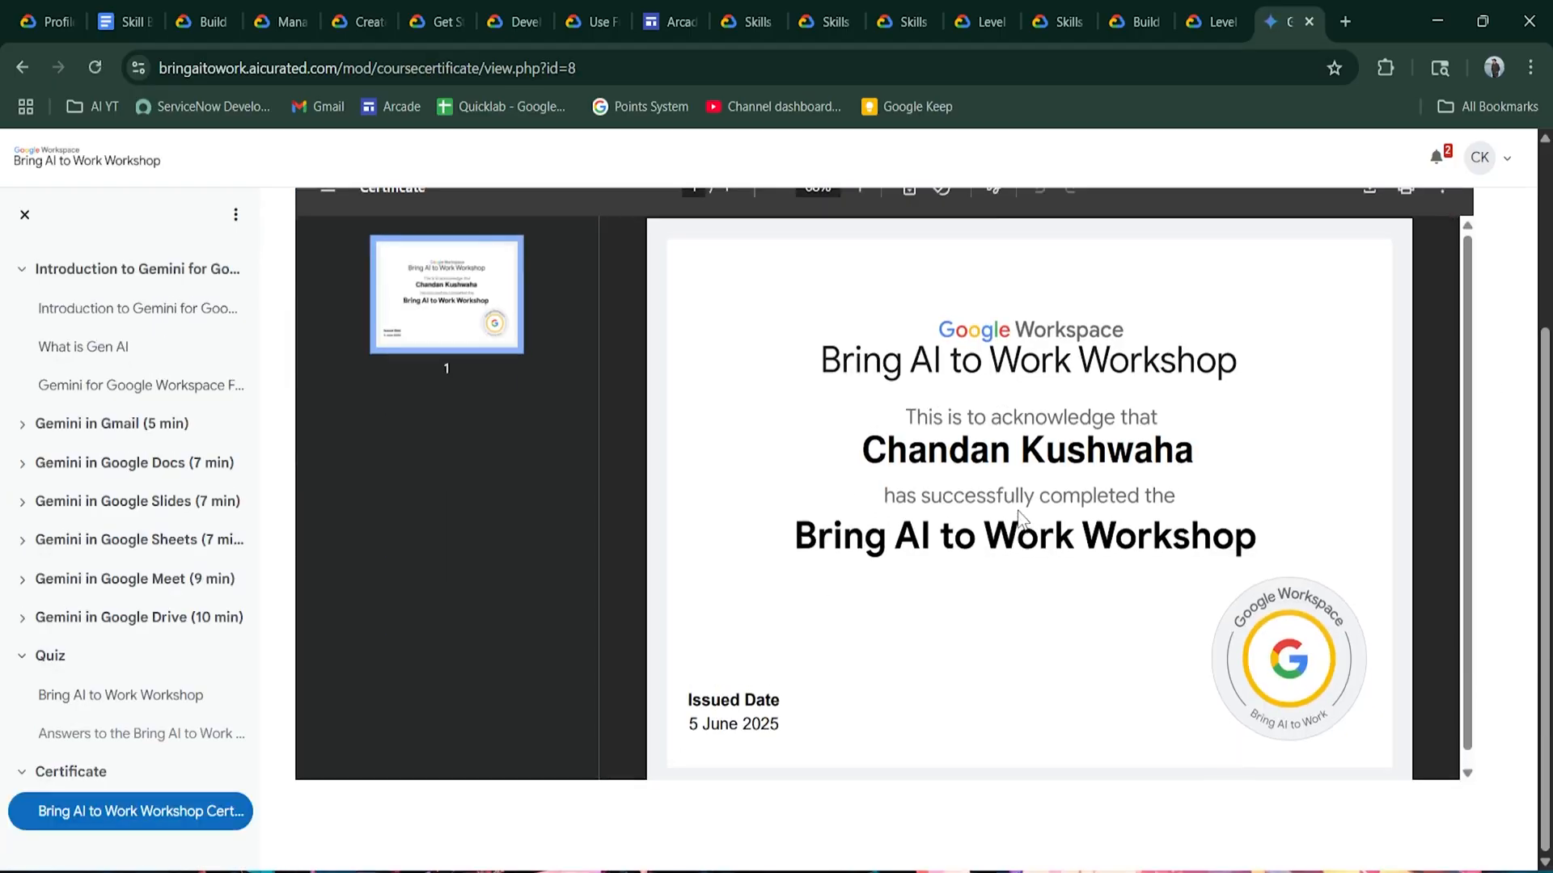
pyautogui.click(1434, 157)
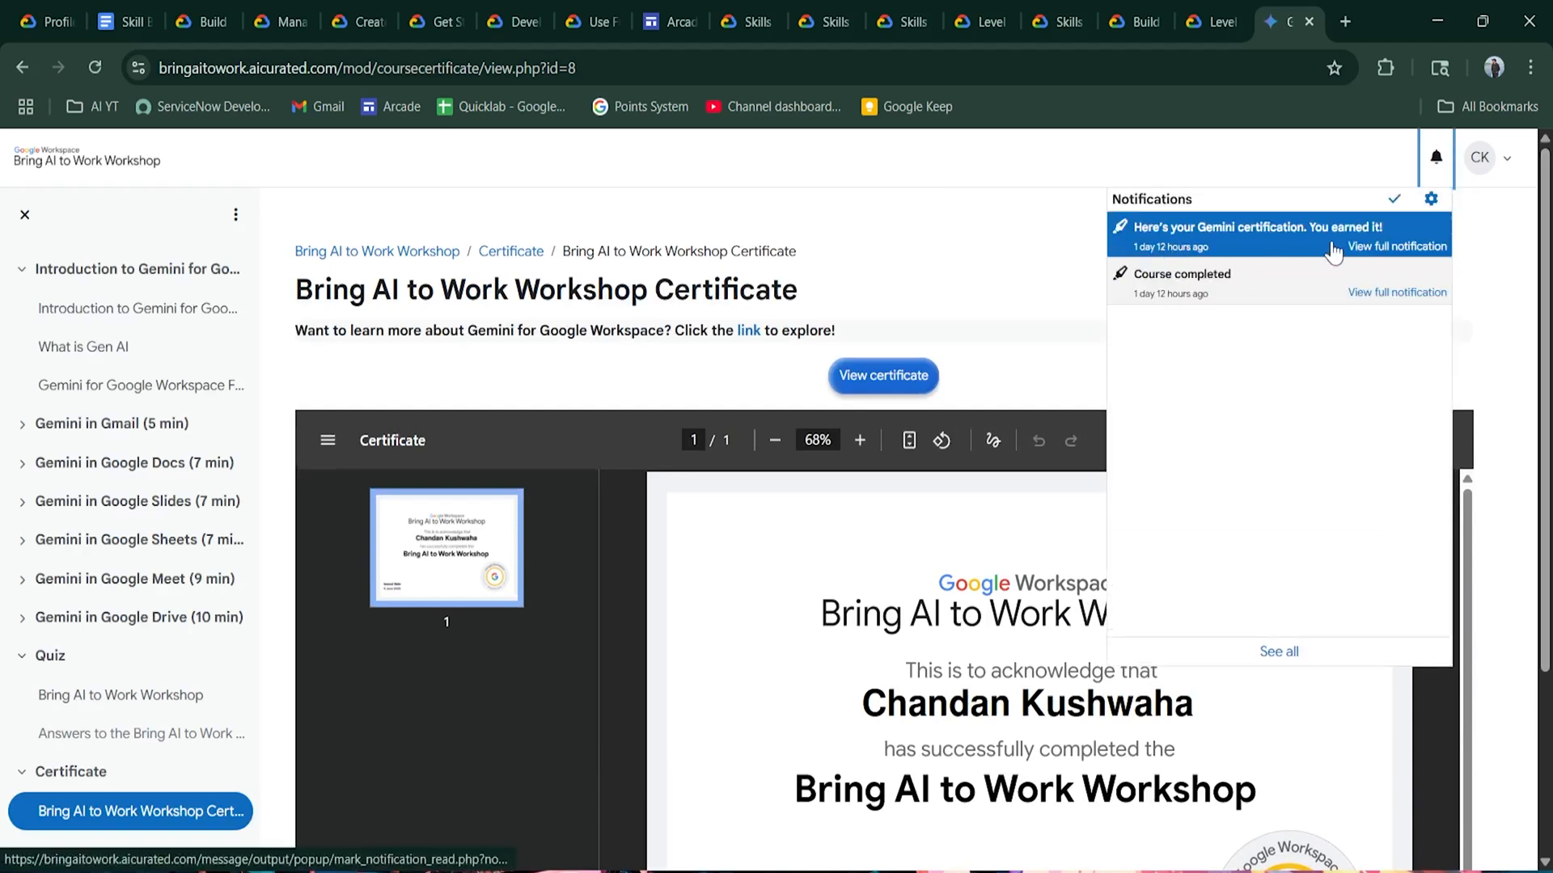
pyautogui.click(1051, 263)
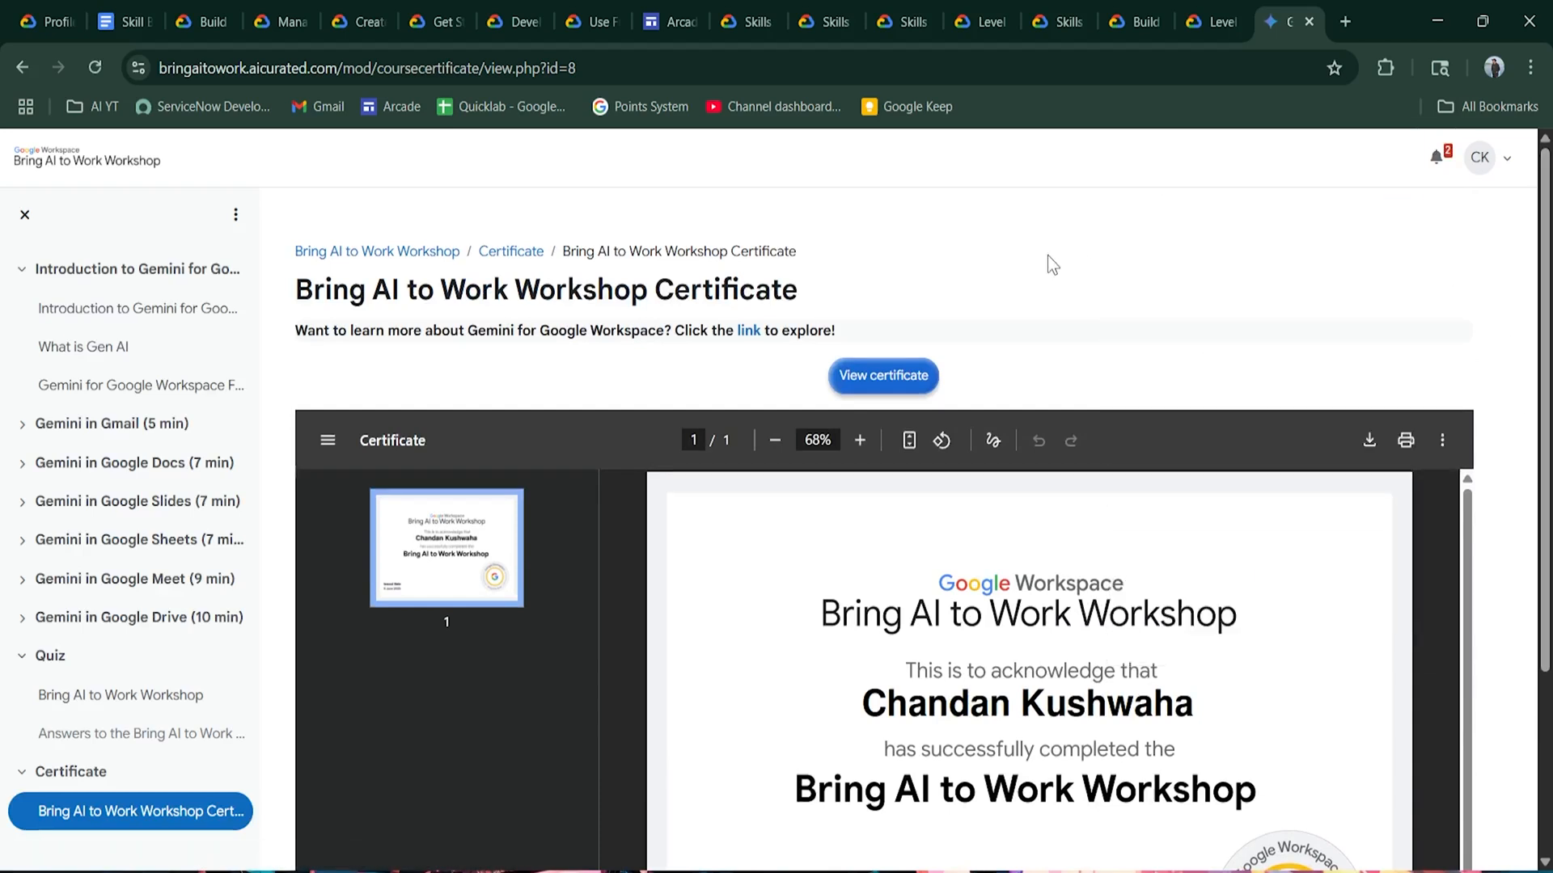